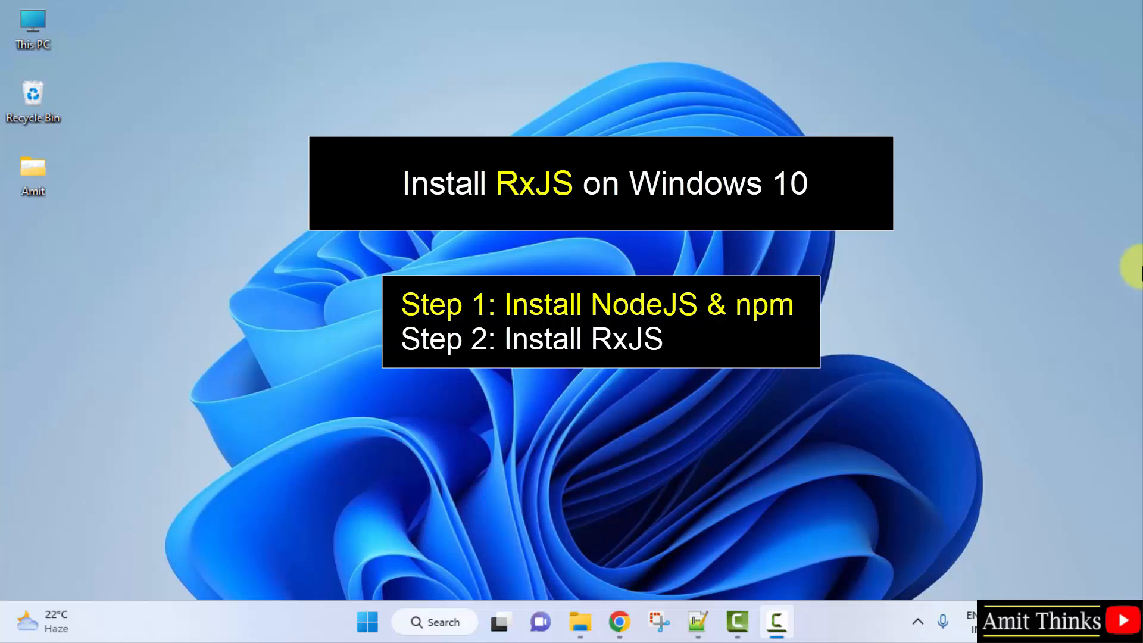
Step: Launch Google Chrome from the taskbar on a new tab
{"action": "left_click", "coordinate": [619, 622]}
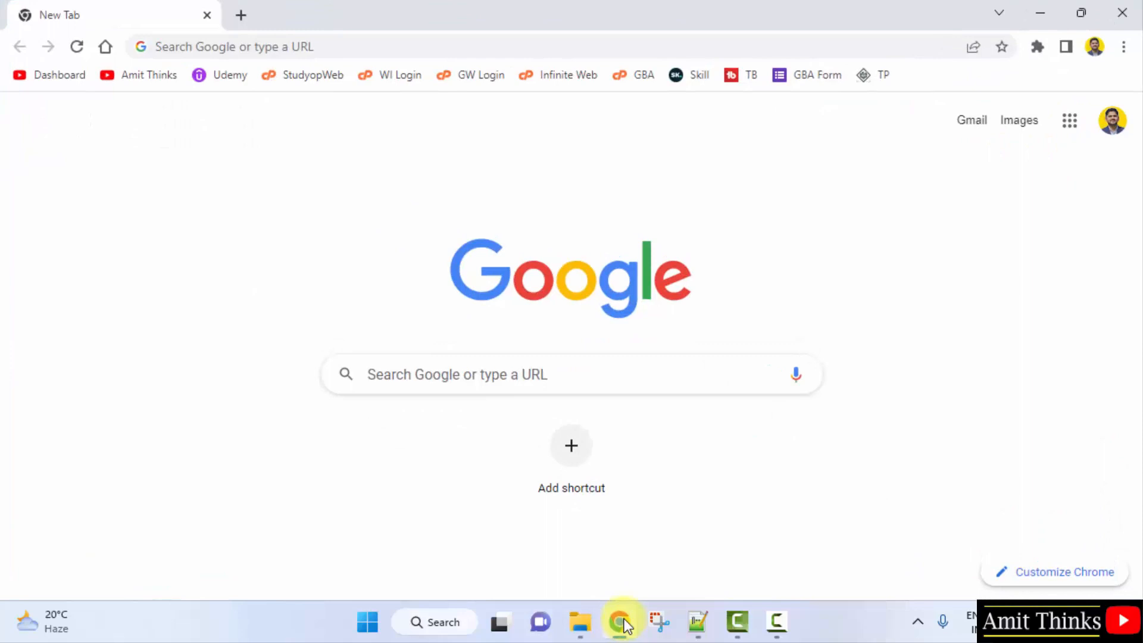
{"action": "mouse_move", "coordinate": [60, 403]}
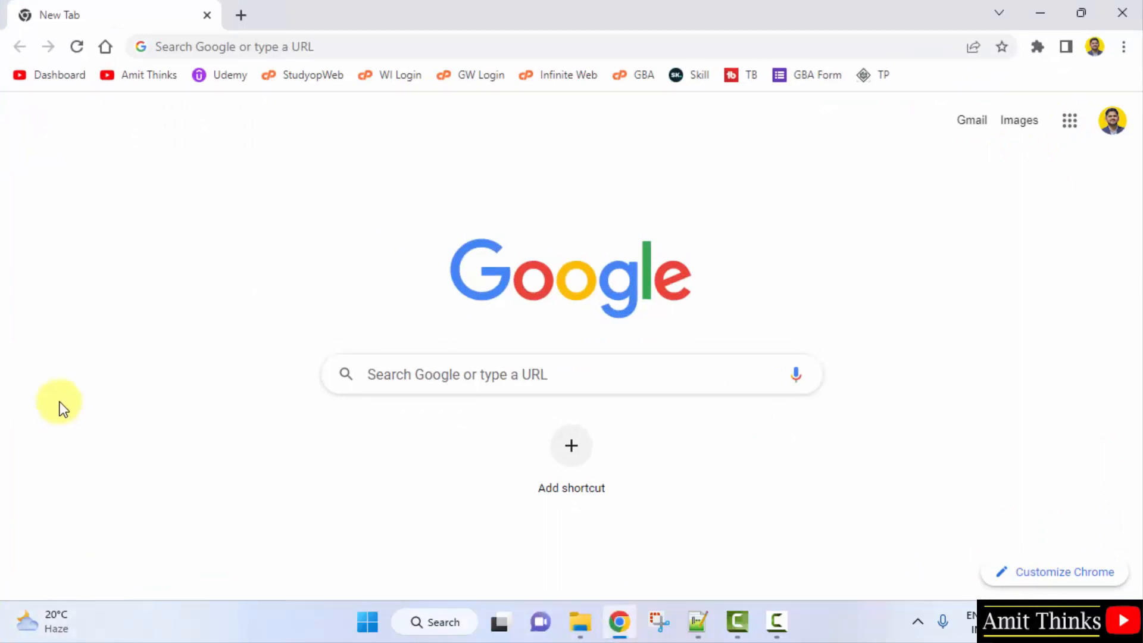
Step: Search Google for nodejs and download the 18.12.1 LTS Windows installer from nodejs.org
{"action": "type", "text": "nodejs"}
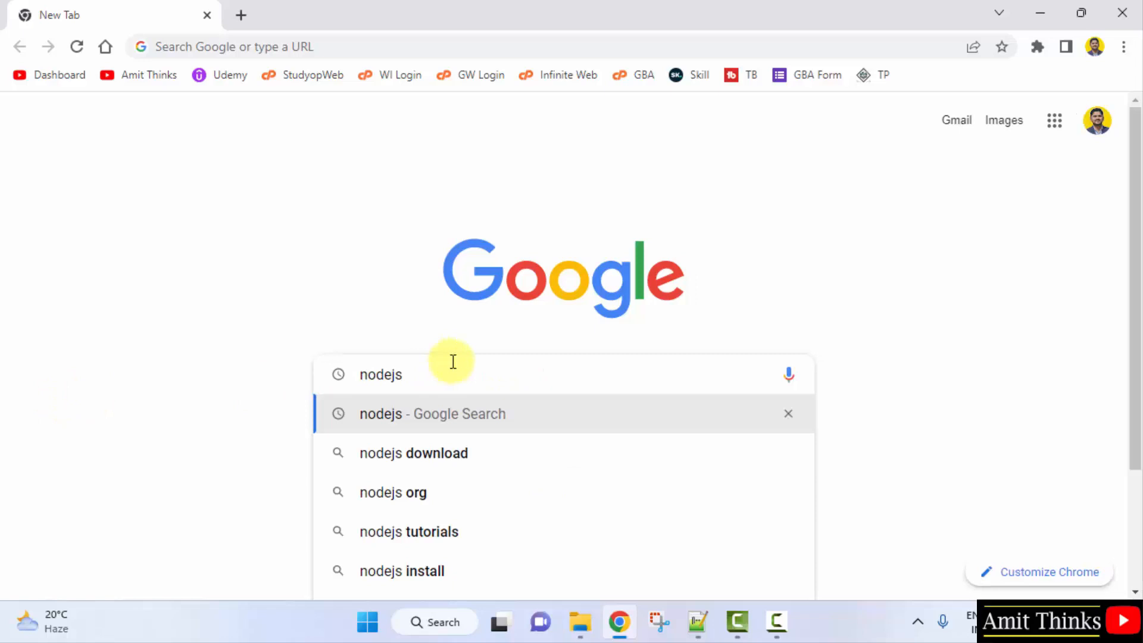
{"action": "left_click", "coordinate": [432, 414]}
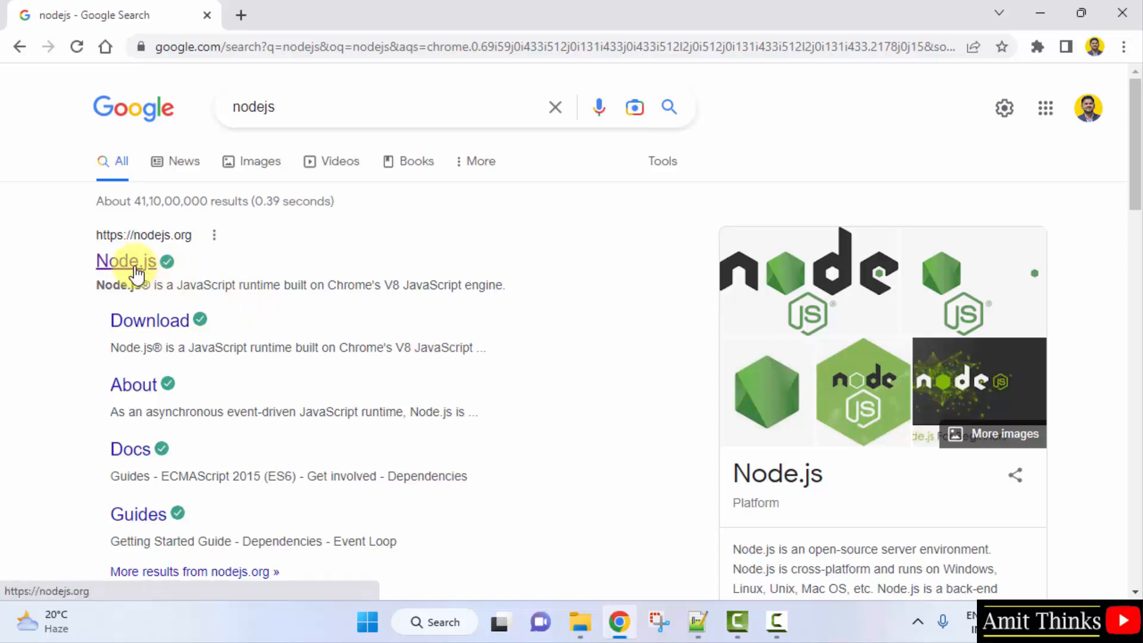
{"action": "left_click", "coordinate": [126, 261]}
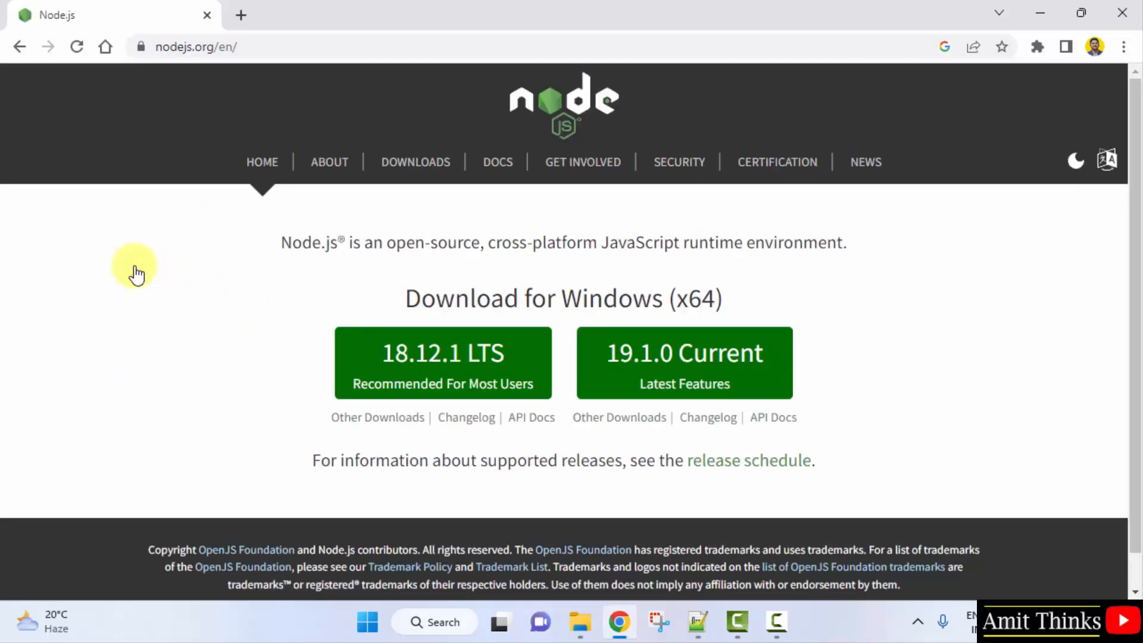
{"action": "mouse_move", "coordinate": [720, 235]}
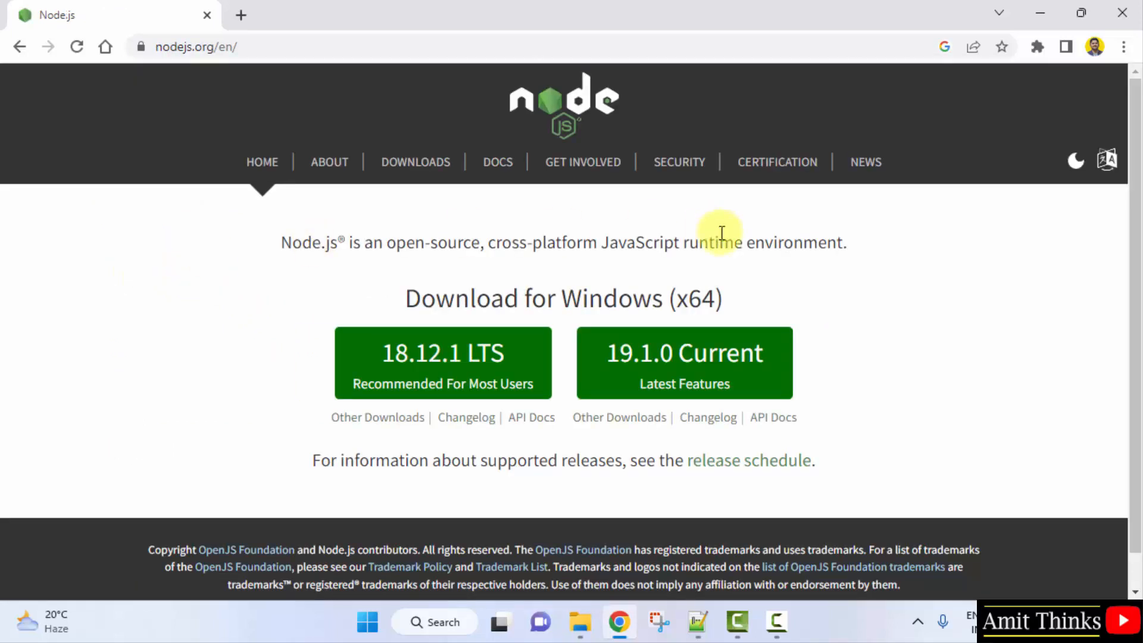
{"action": "mouse_move", "coordinate": [702, 299]}
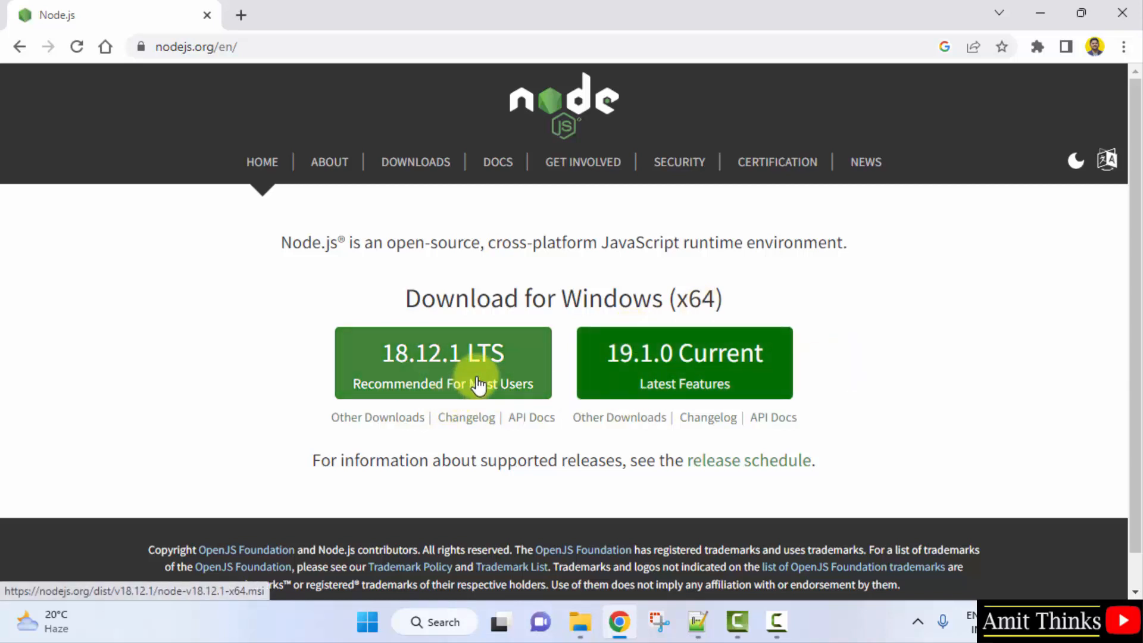
{"action": "mouse_move", "coordinate": [494, 368]}
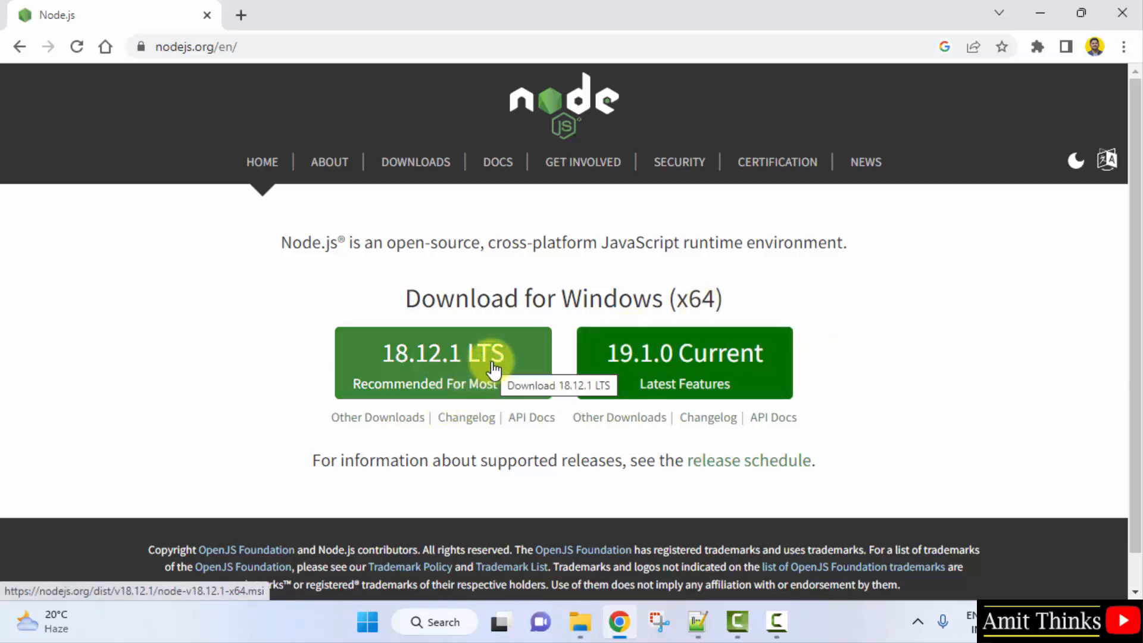
{"action": "mouse_move", "coordinate": [444, 370]}
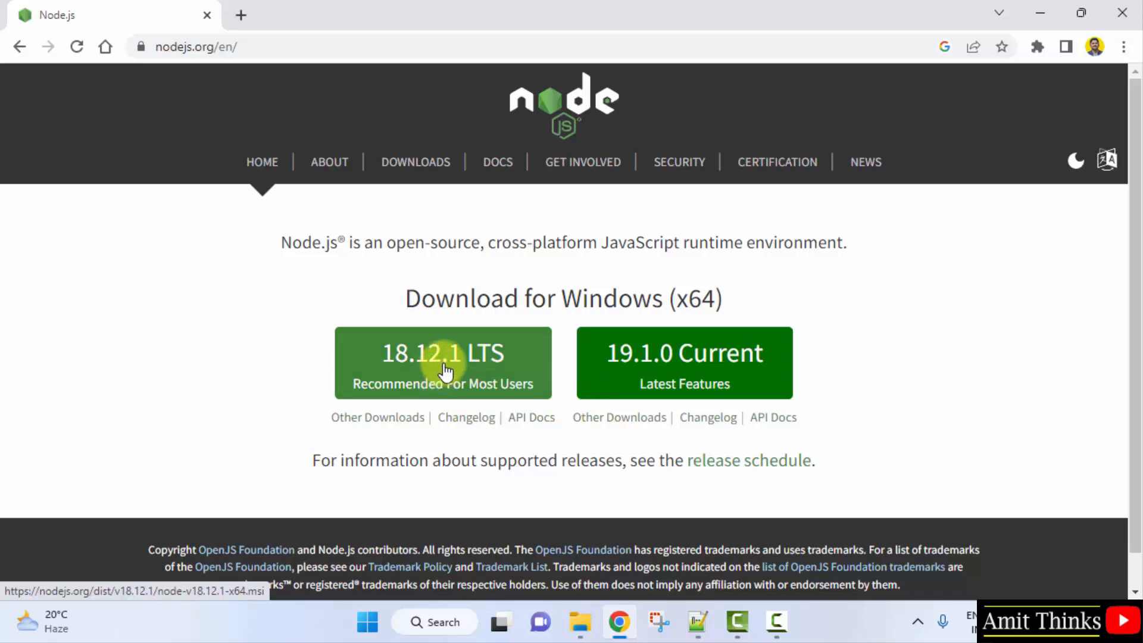
{"action": "left_click", "coordinate": [442, 363]}
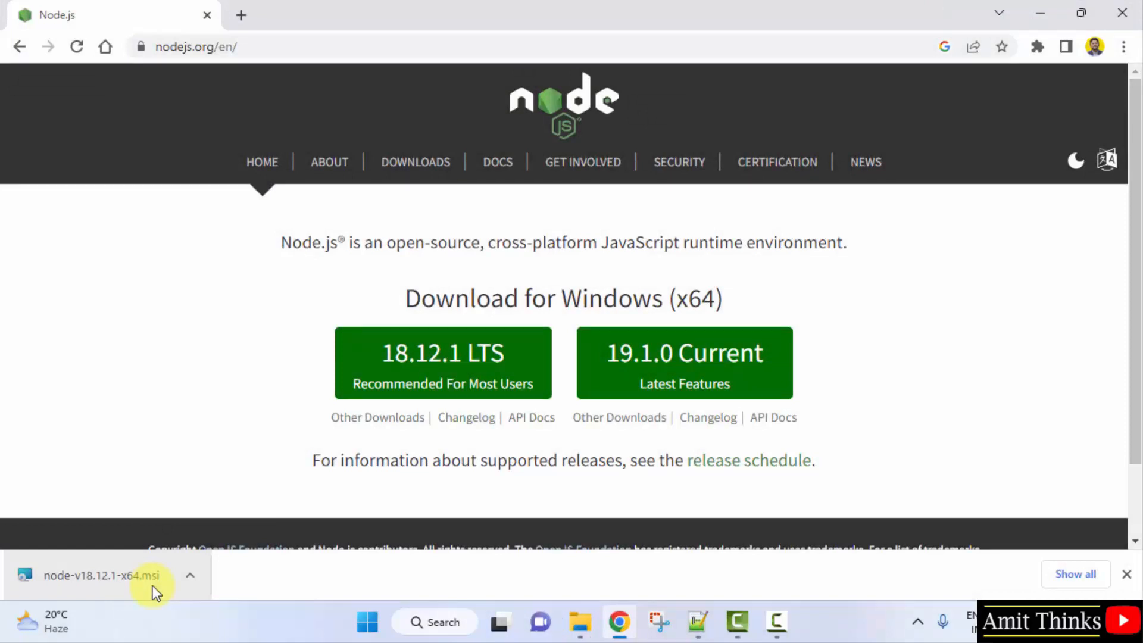
Step: Run the Node.js installer with default folder and features, skipping native build tools, to Finish
{"action": "left_click", "coordinate": [101, 576]}
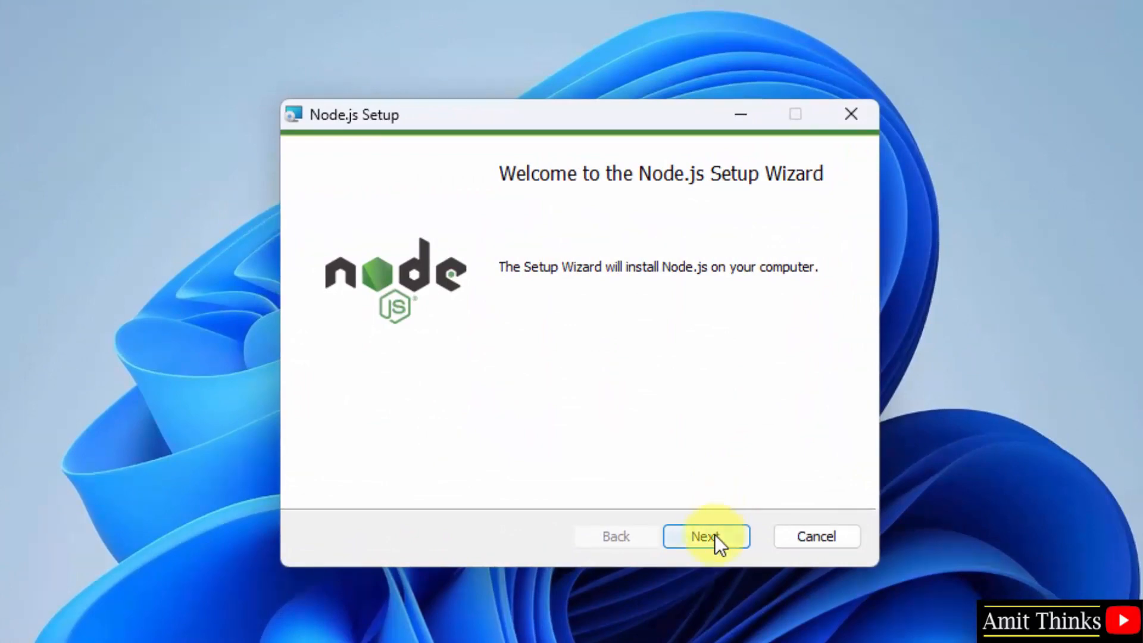
{"action": "left_click", "coordinate": [706, 536]}
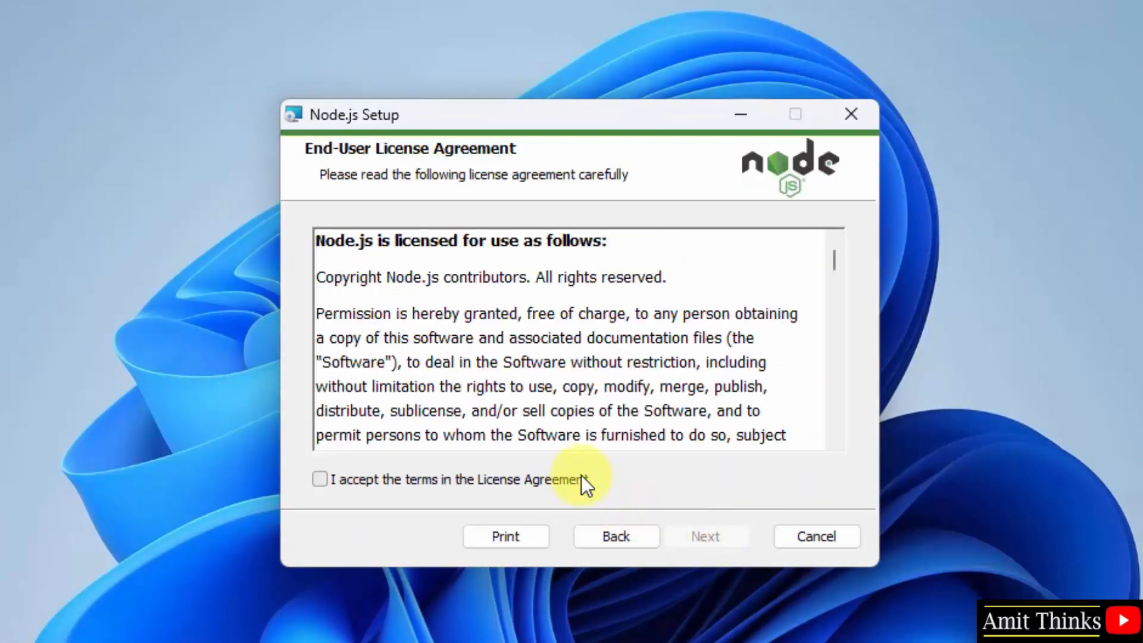
{"action": "left_click", "coordinate": [705, 535]}
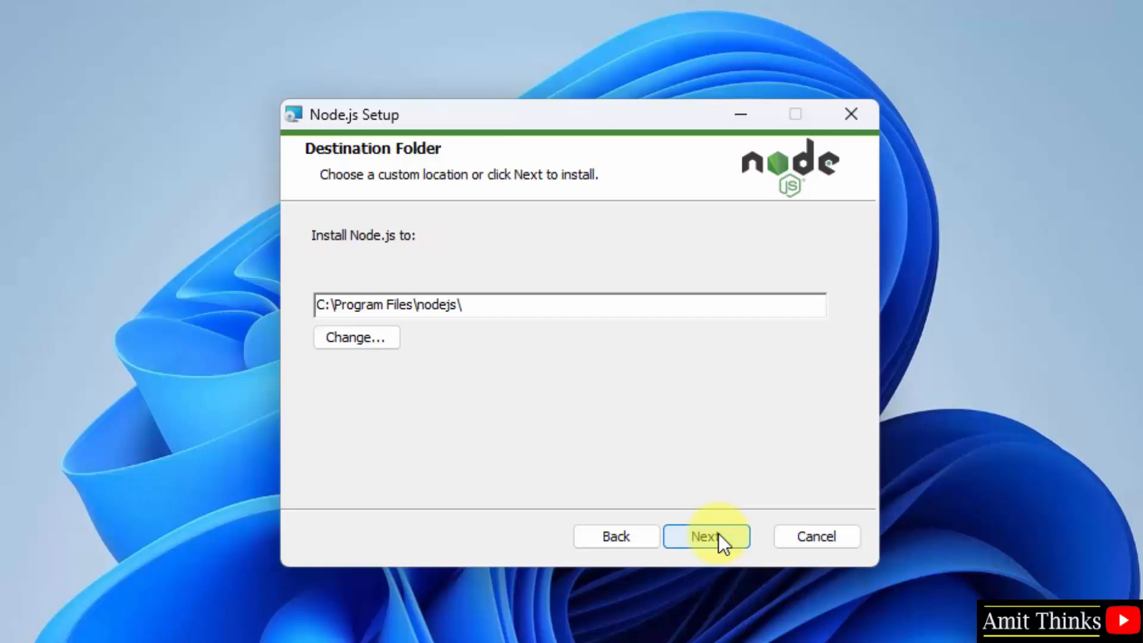
{"action": "mouse_move", "coordinate": [481, 305]}
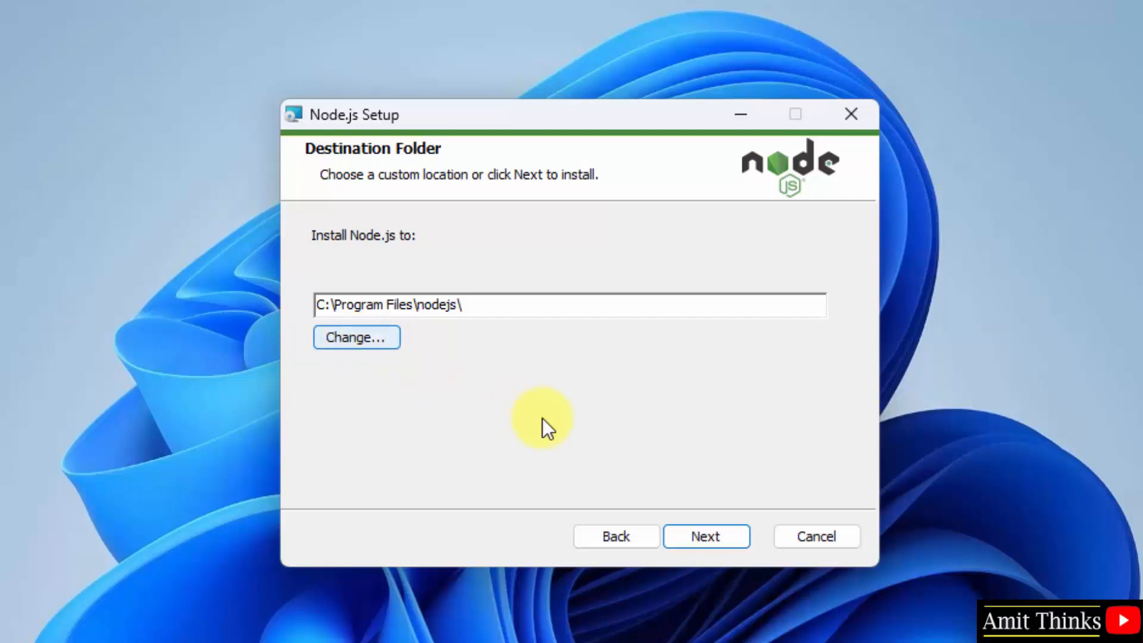
{"action": "mouse_move", "coordinate": [706, 535]}
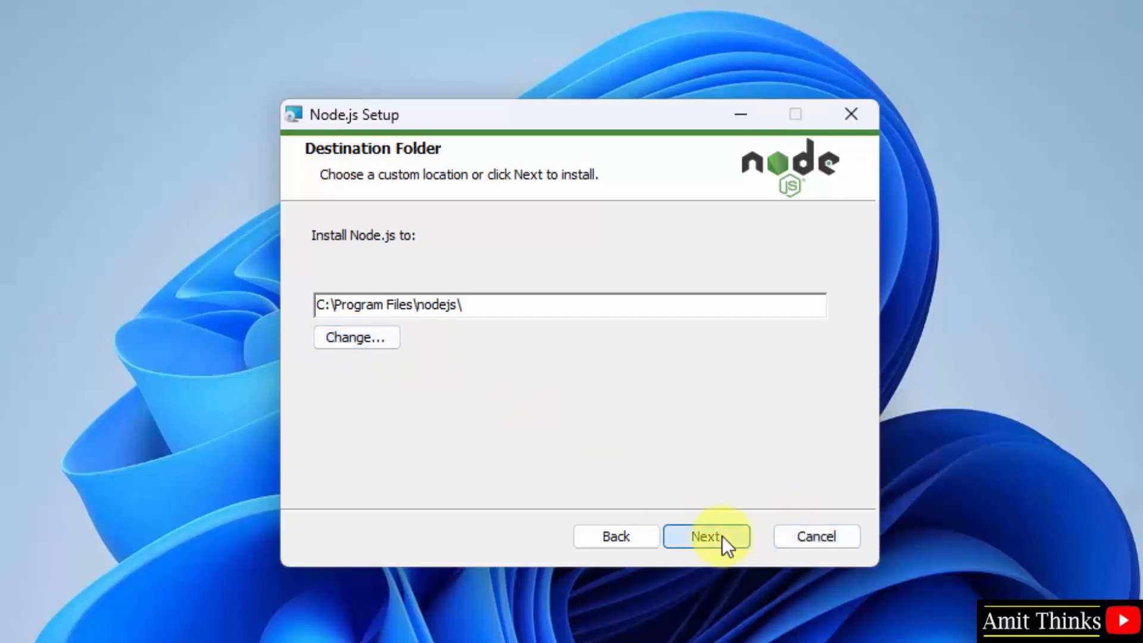
{"action": "left_click", "coordinate": [706, 536]}
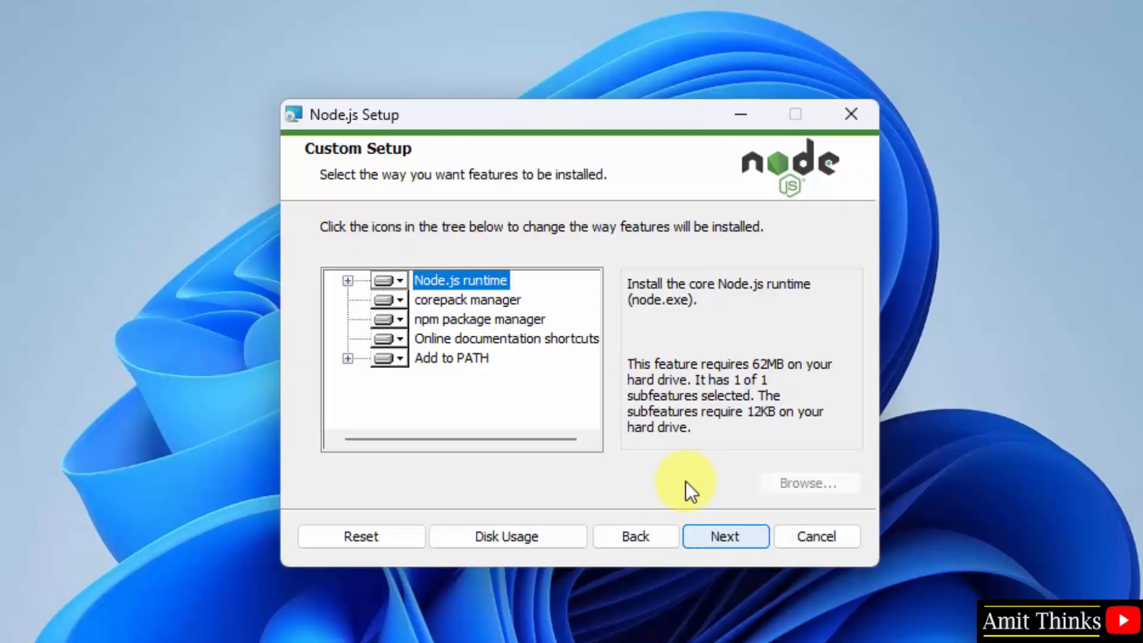
{"action": "mouse_move", "coordinate": [500, 292]}
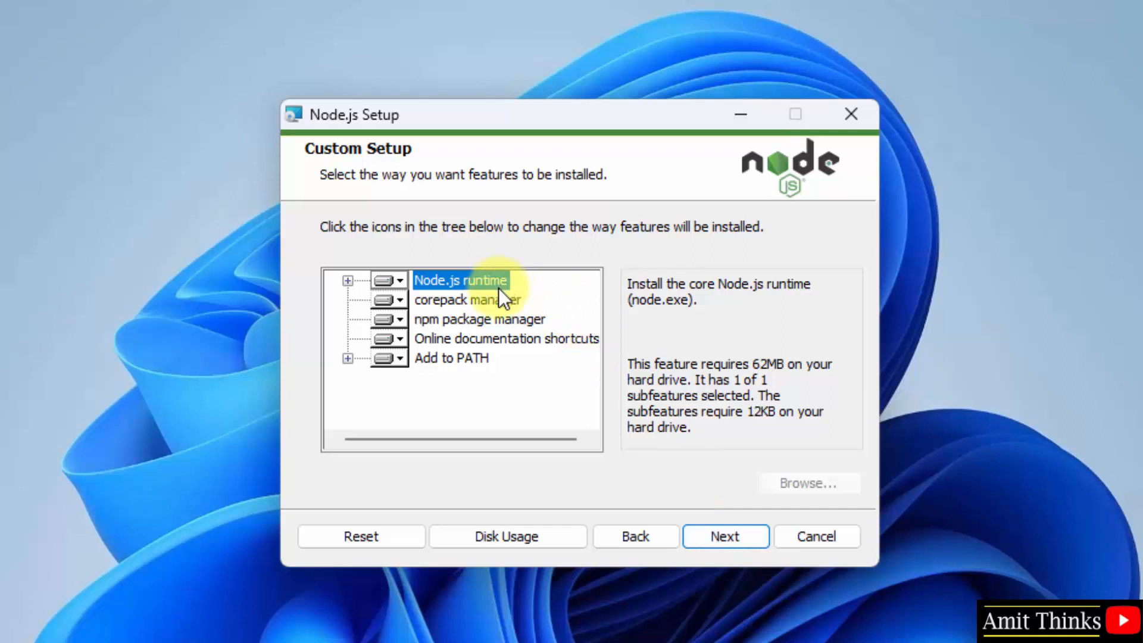
{"action": "mouse_move", "coordinate": [453, 325]}
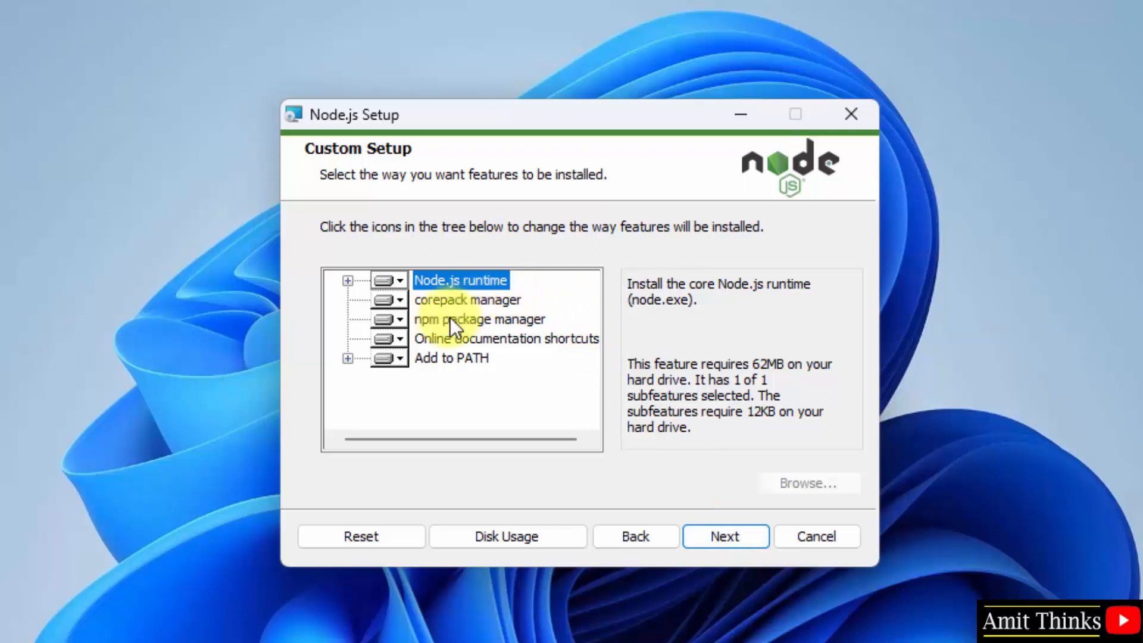
{"action": "mouse_move", "coordinate": [524, 373]}
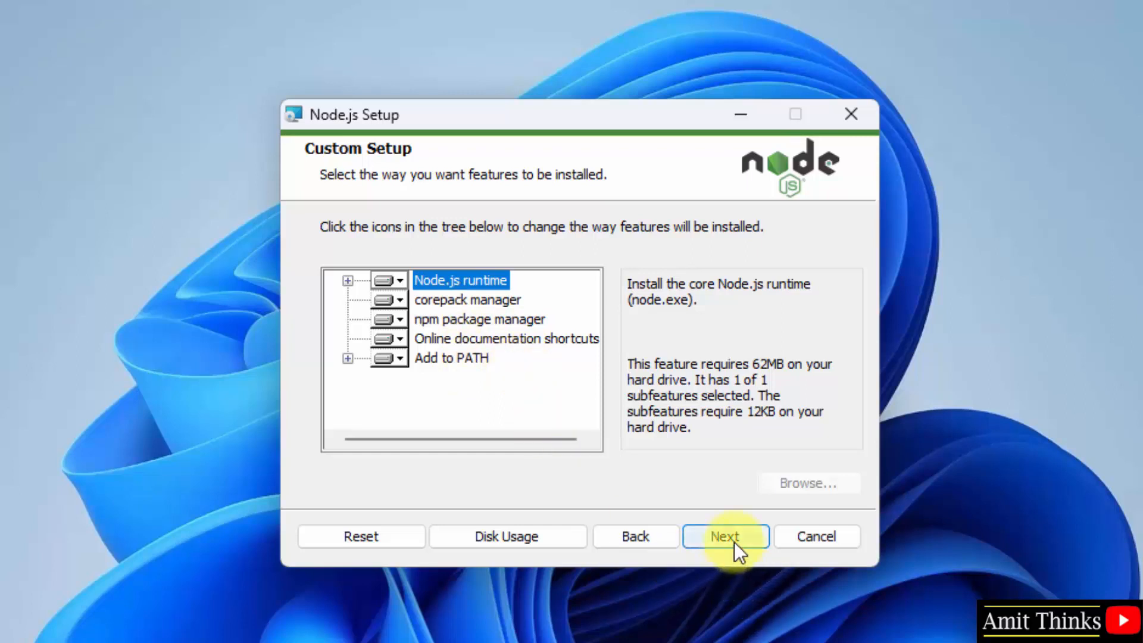
{"action": "left_click", "coordinate": [724, 536]}
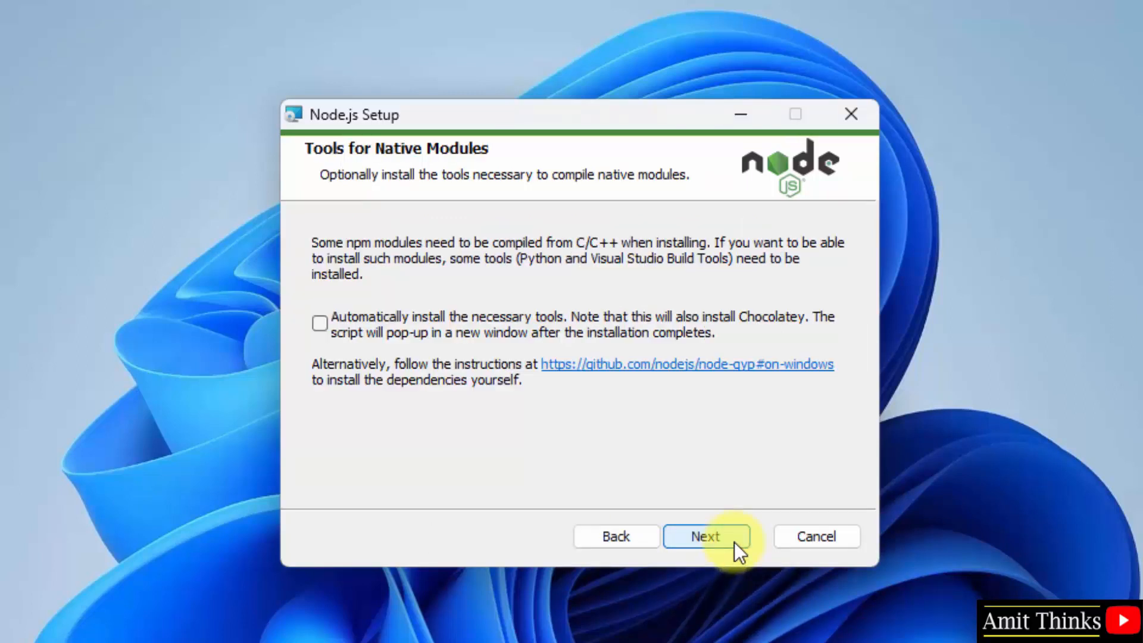
{"action": "mouse_move", "coordinate": [764, 328]}
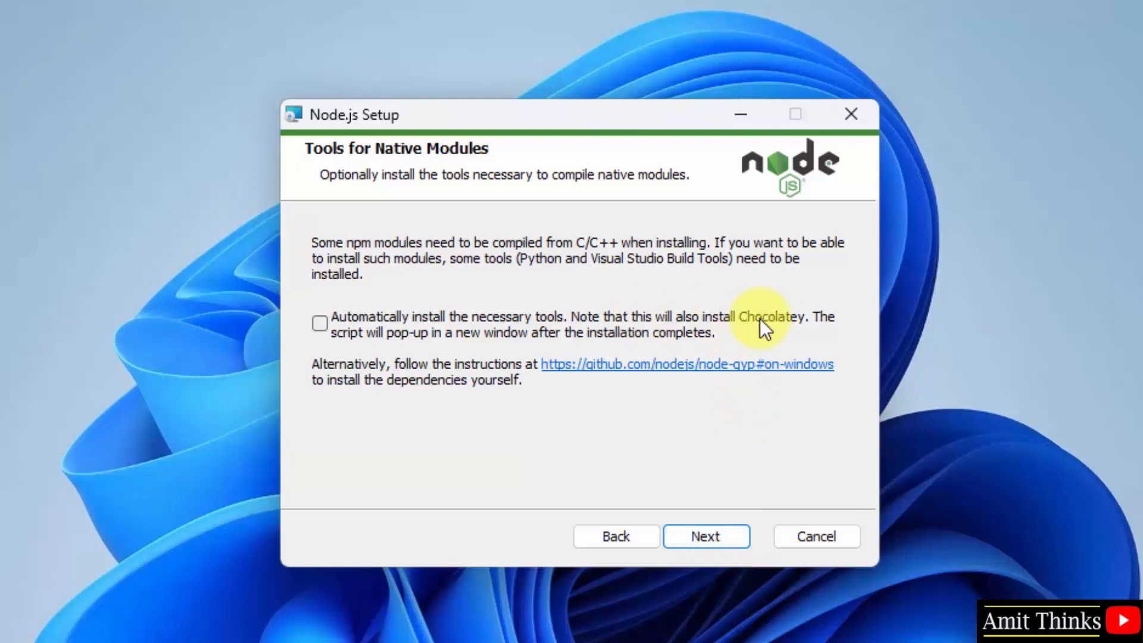
{"action": "mouse_move", "coordinate": [705, 536]}
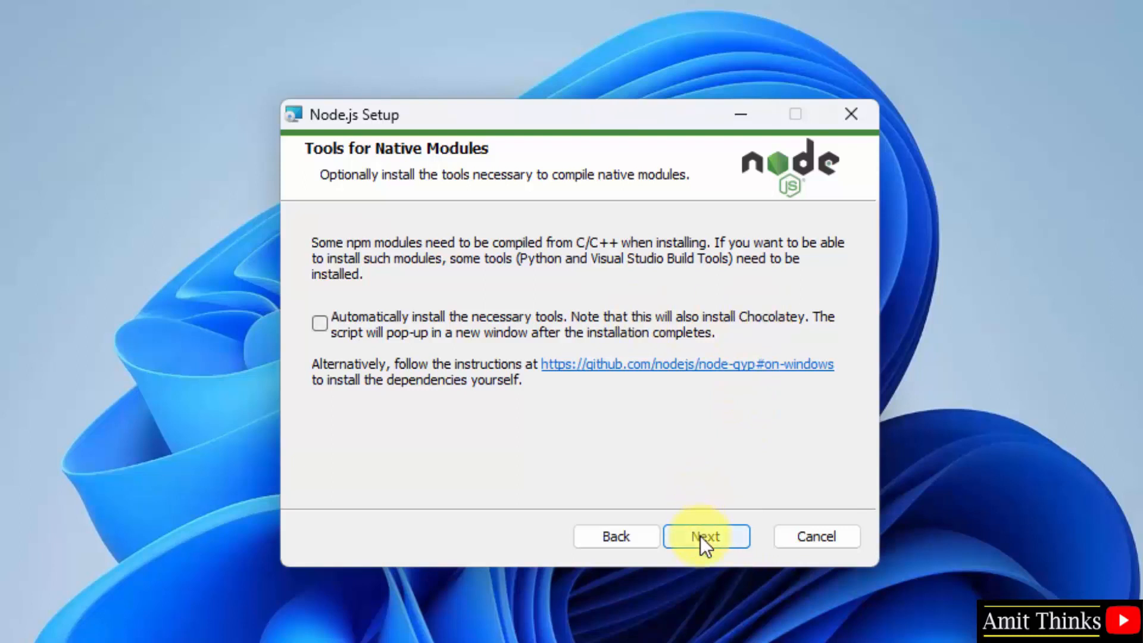
{"action": "mouse_move", "coordinate": [707, 554]}
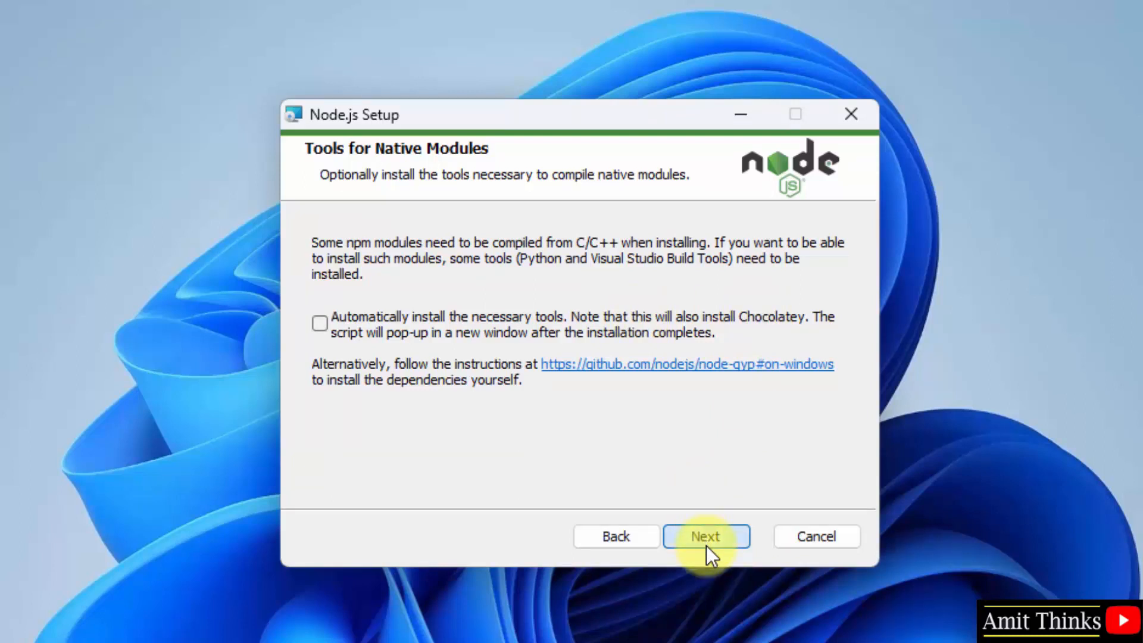
{"action": "left_click", "coordinate": [706, 536]}
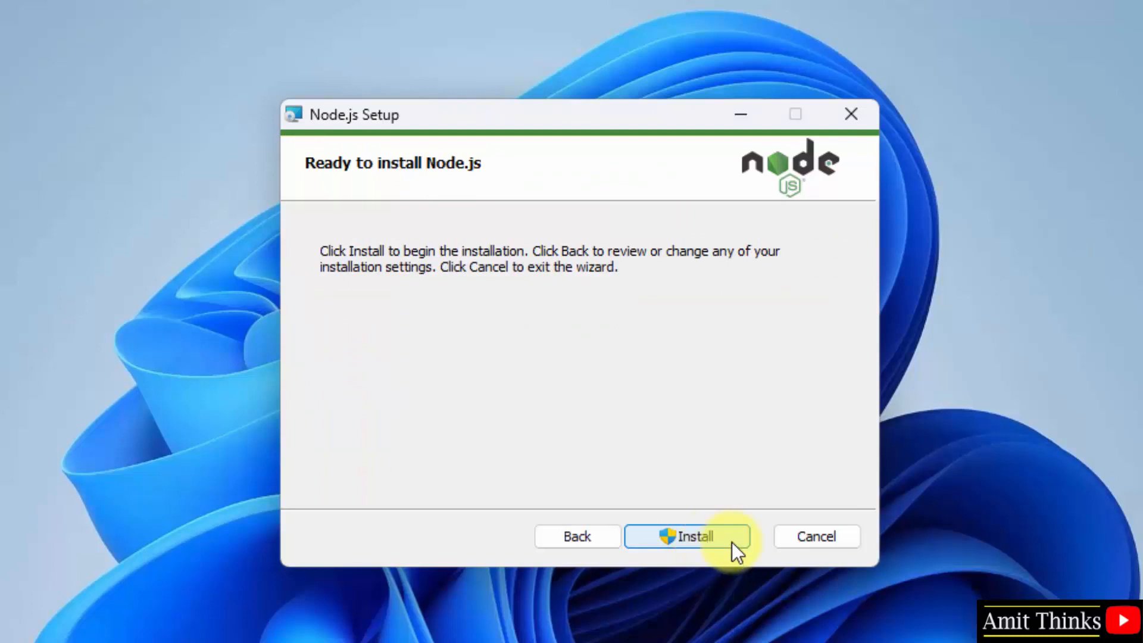
{"action": "left_click", "coordinate": [686, 536]}
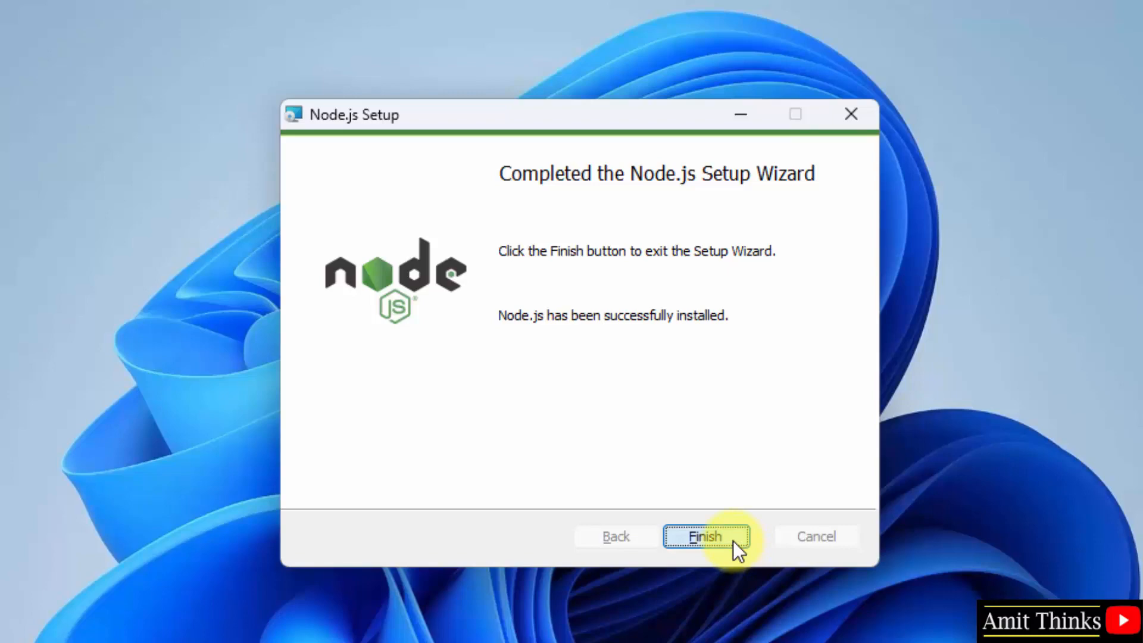
{"action": "left_click", "coordinate": [705, 536]}
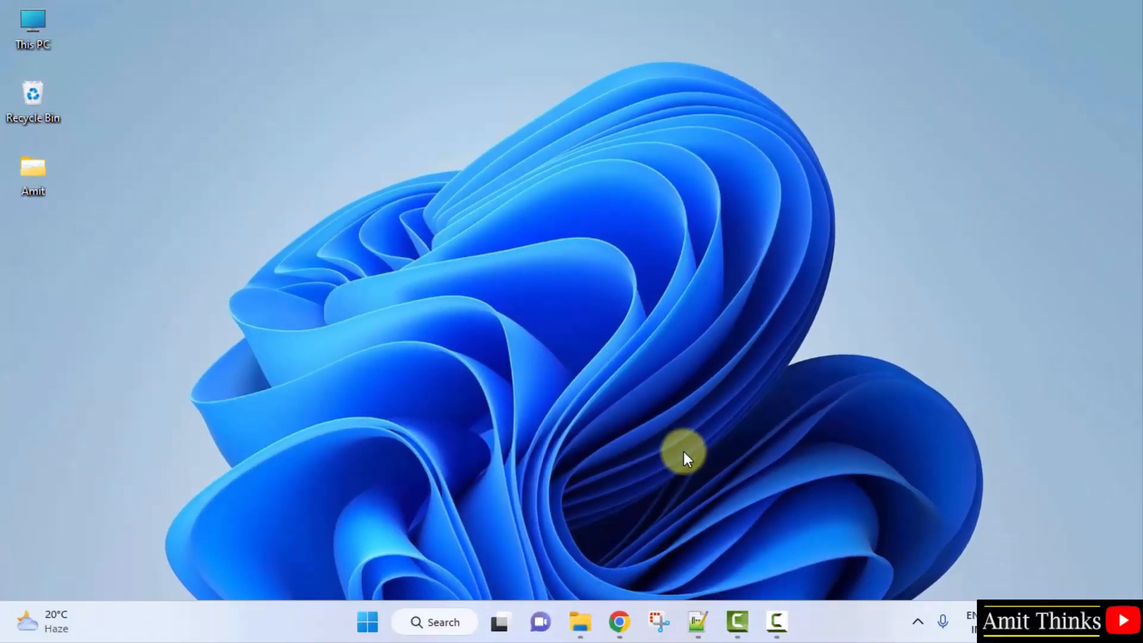
{"action": "mouse_move", "coordinate": [317, 627]}
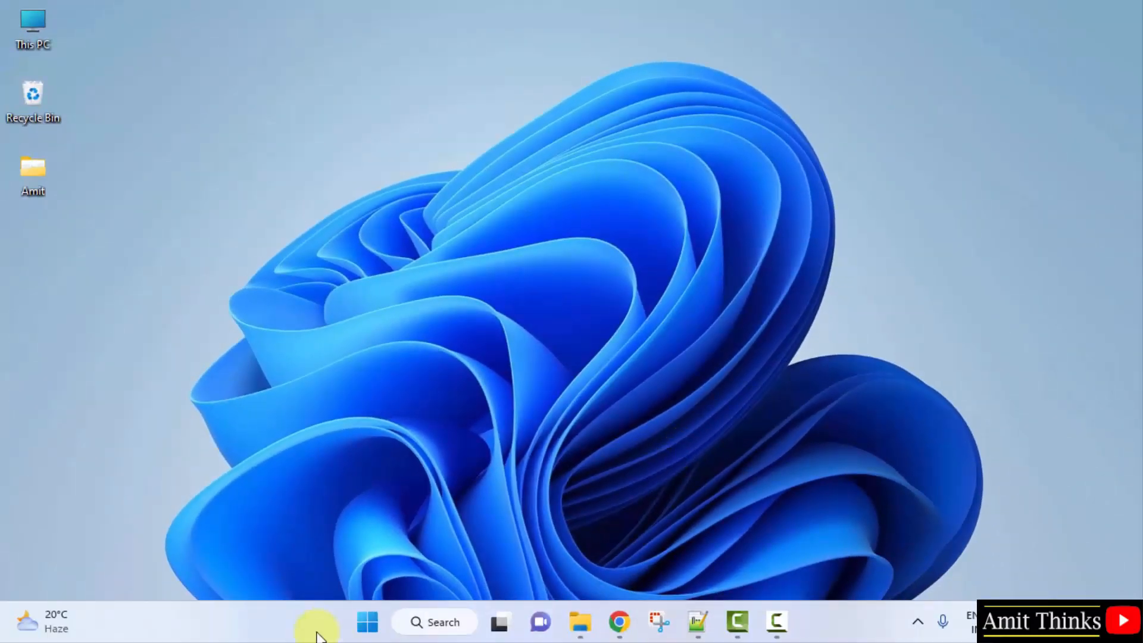
Step: Search cmd in the Start menu and open Command Prompt
{"action": "type", "text": "cmd"}
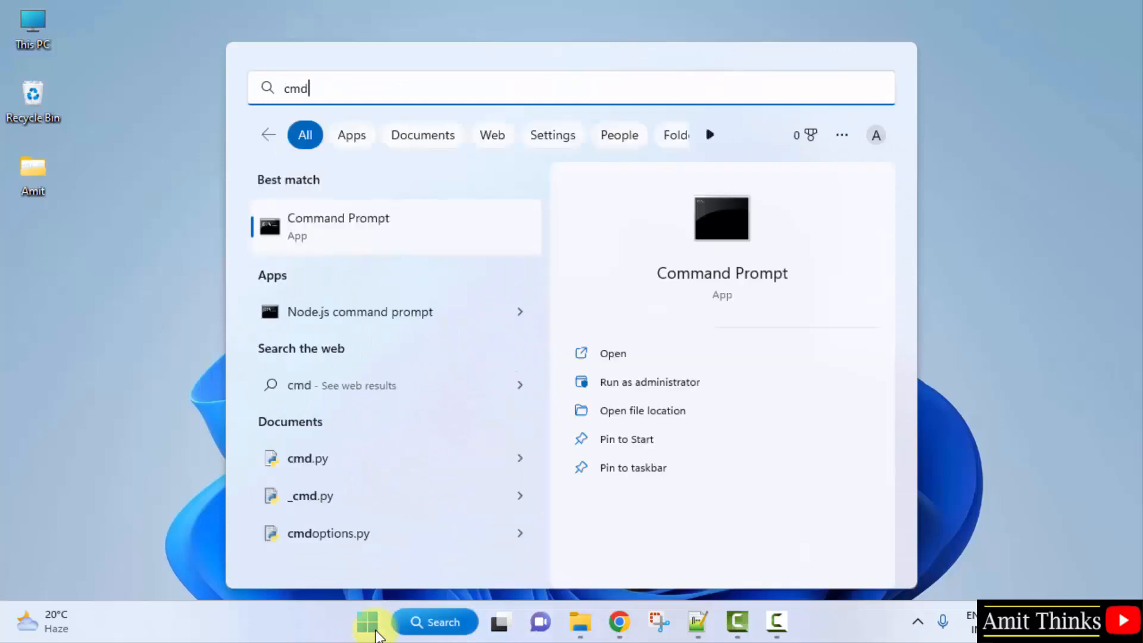
{"action": "mouse_move", "coordinate": [684, 354]}
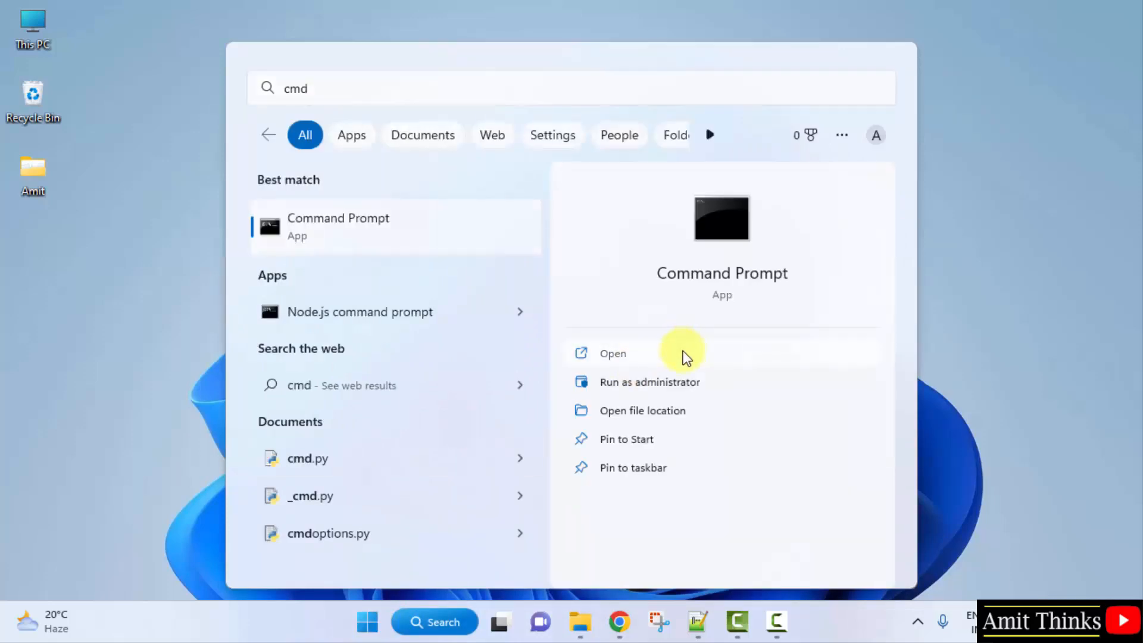
{"action": "left_click", "coordinate": [613, 353]}
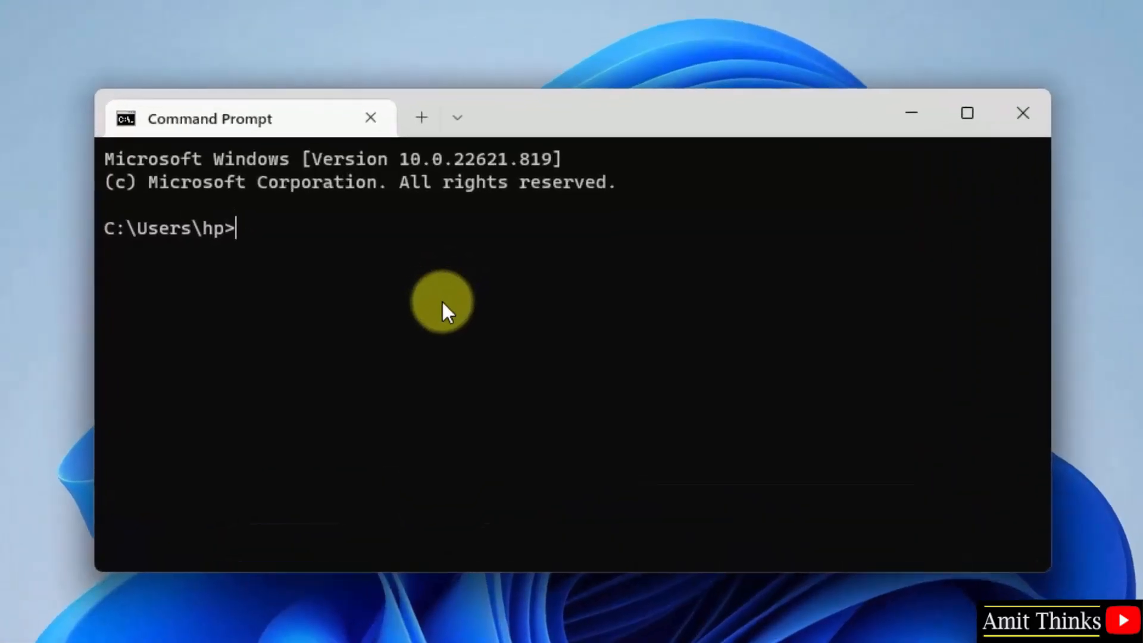
Step: Verify node -v shows v18.12.1 and npm -v shows 8.19.2, then close Command Prompt
{"action": "type", "text": "node -v"}
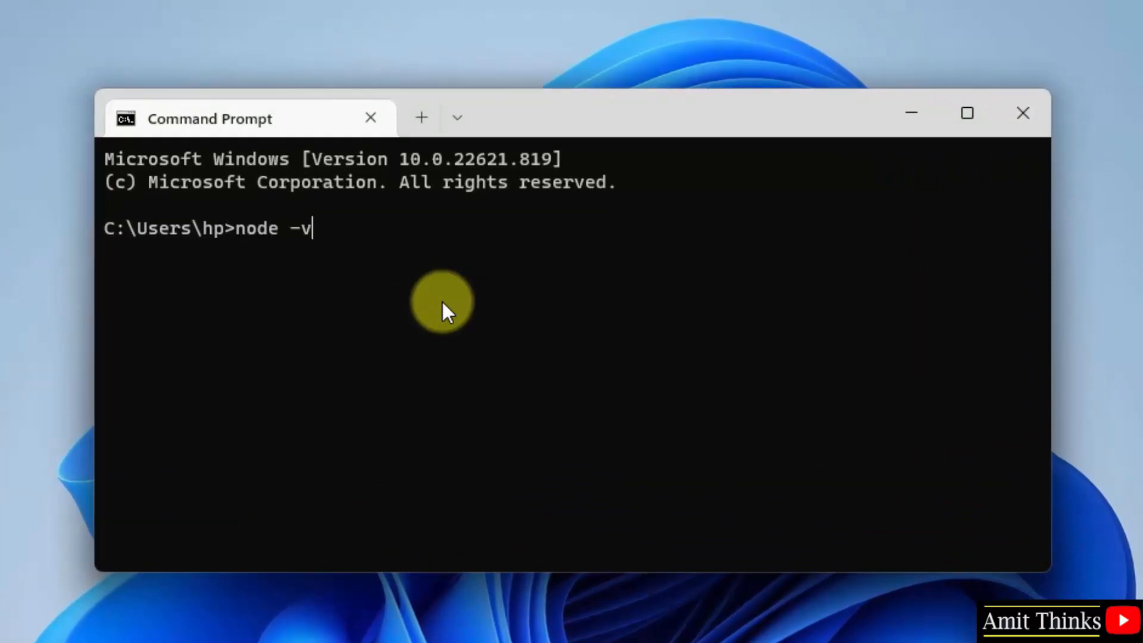
{"action": "key", "text": "Return"}
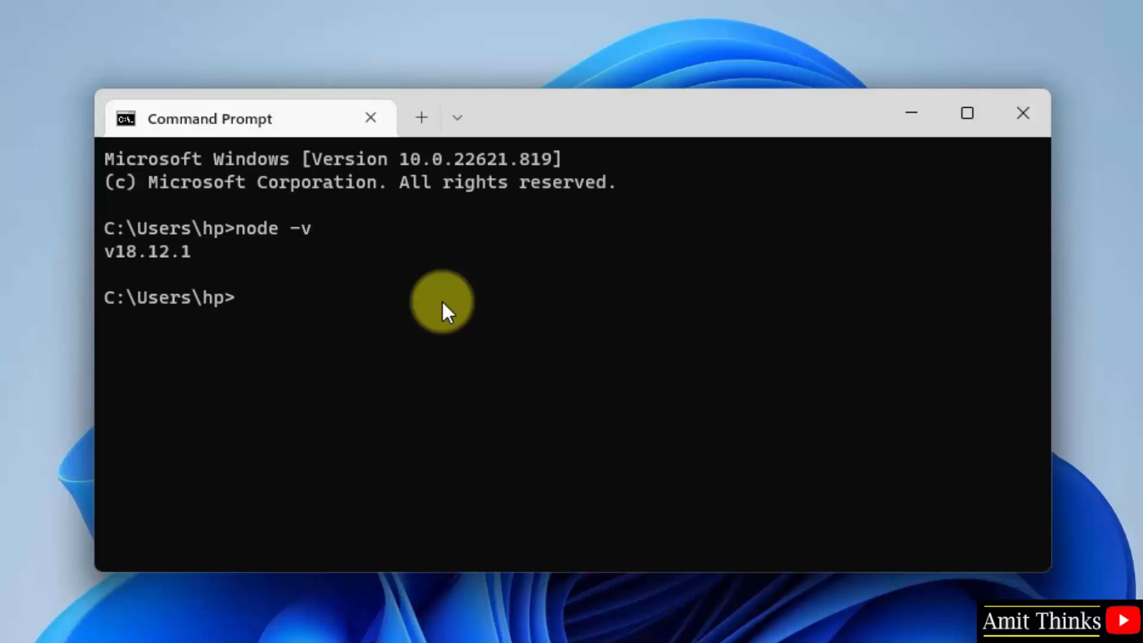
{"action": "type", "text": "np"}
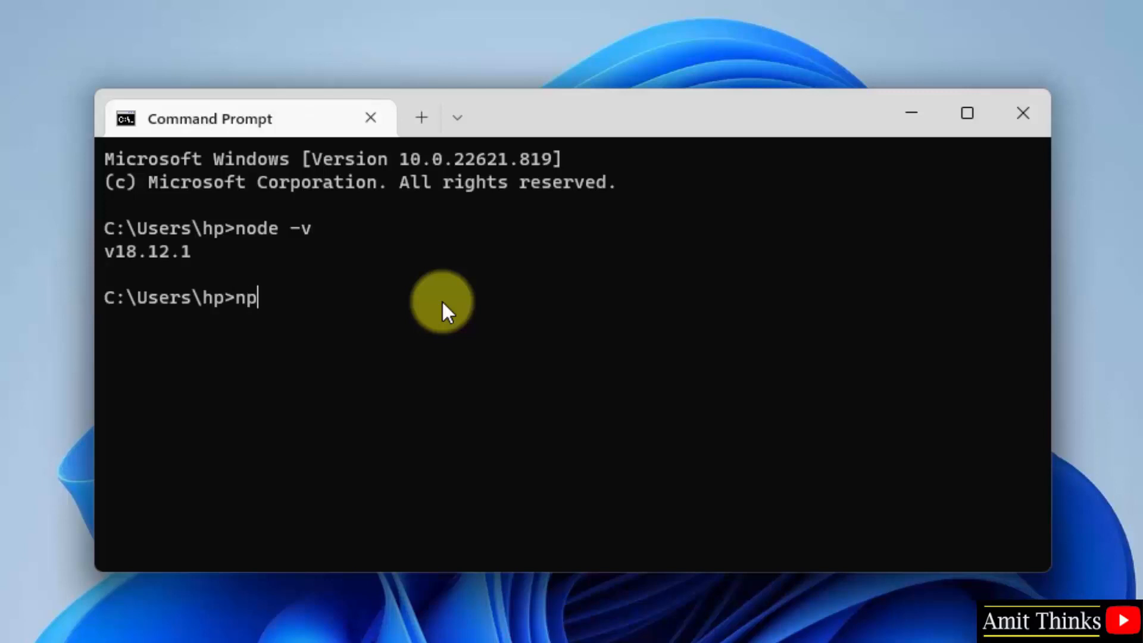
{"action": "type", "text": "m -v"}
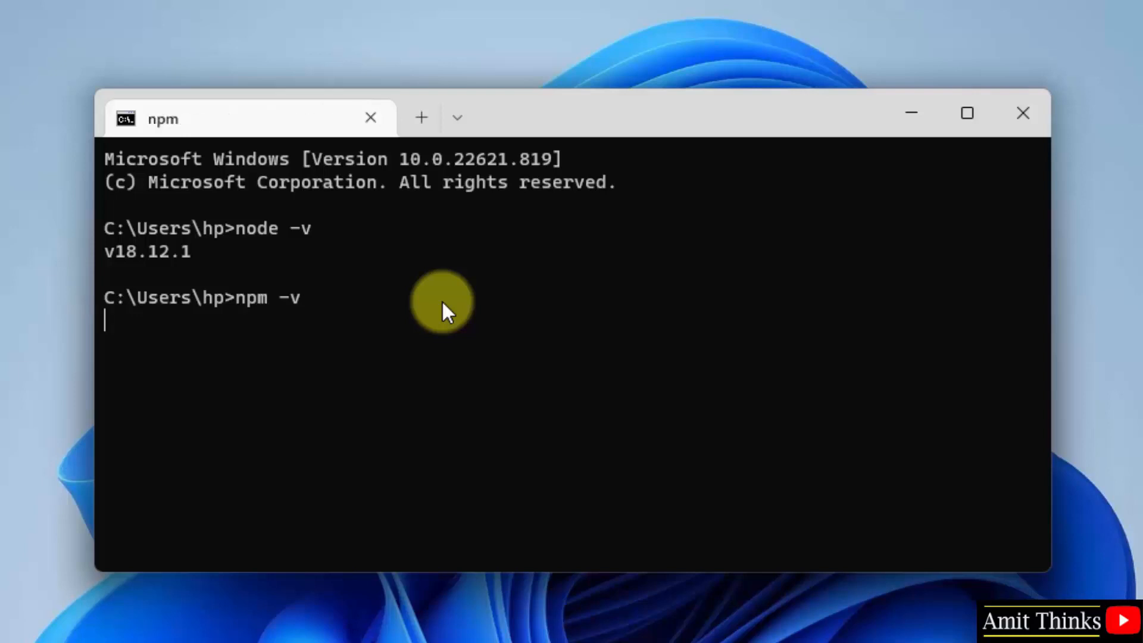
{"action": "key", "text": "Return"}
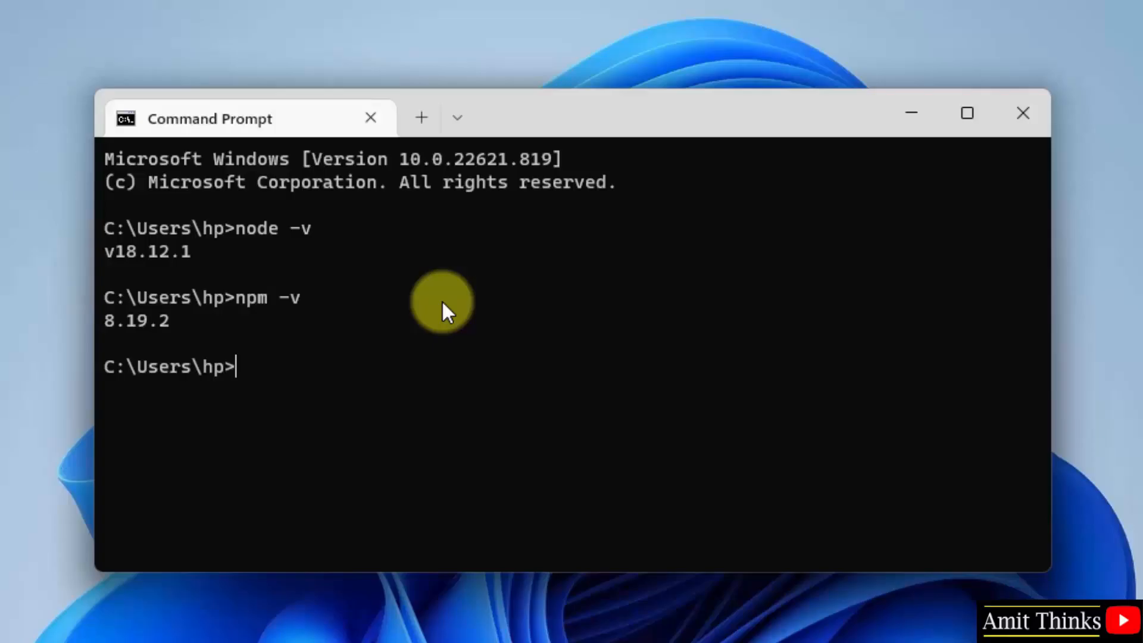
{"action": "left_click", "coordinate": [1022, 113]}
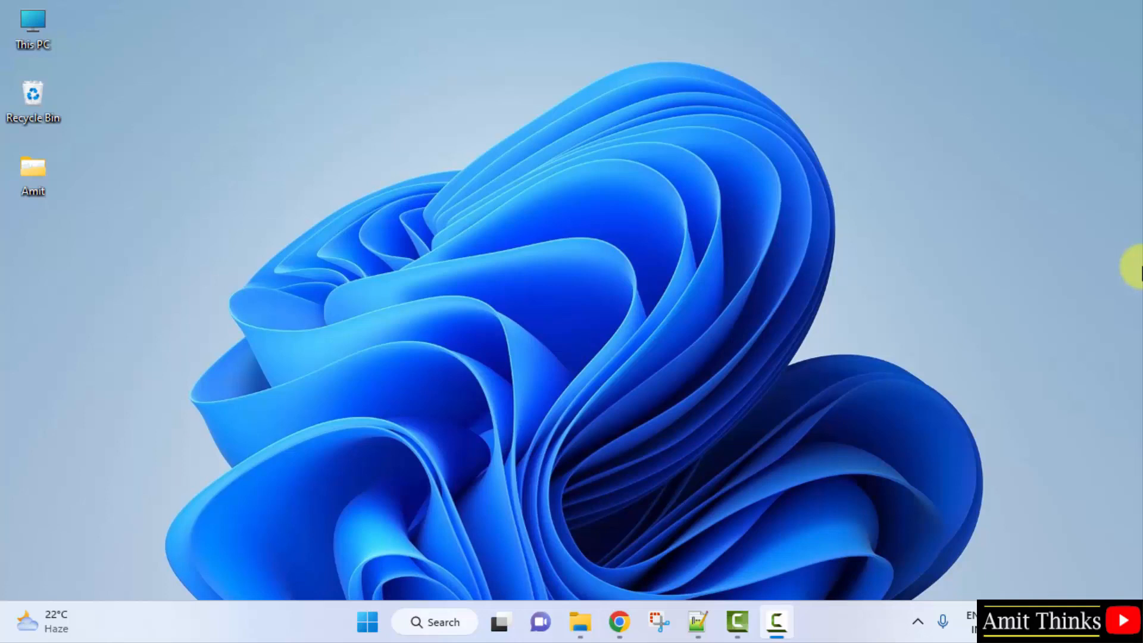
{"action": "mouse_move", "coordinate": [580, 622]}
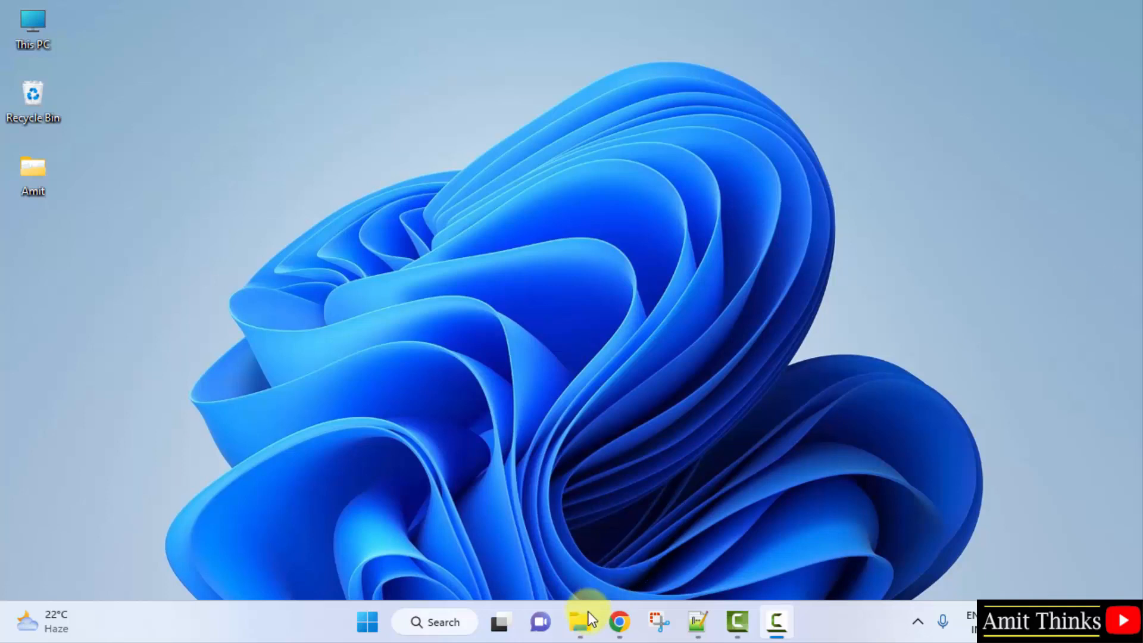
Step: Open New Volume (E:) in File Explorer and create the Amit folder
{"action": "left_click", "coordinate": [579, 621]}
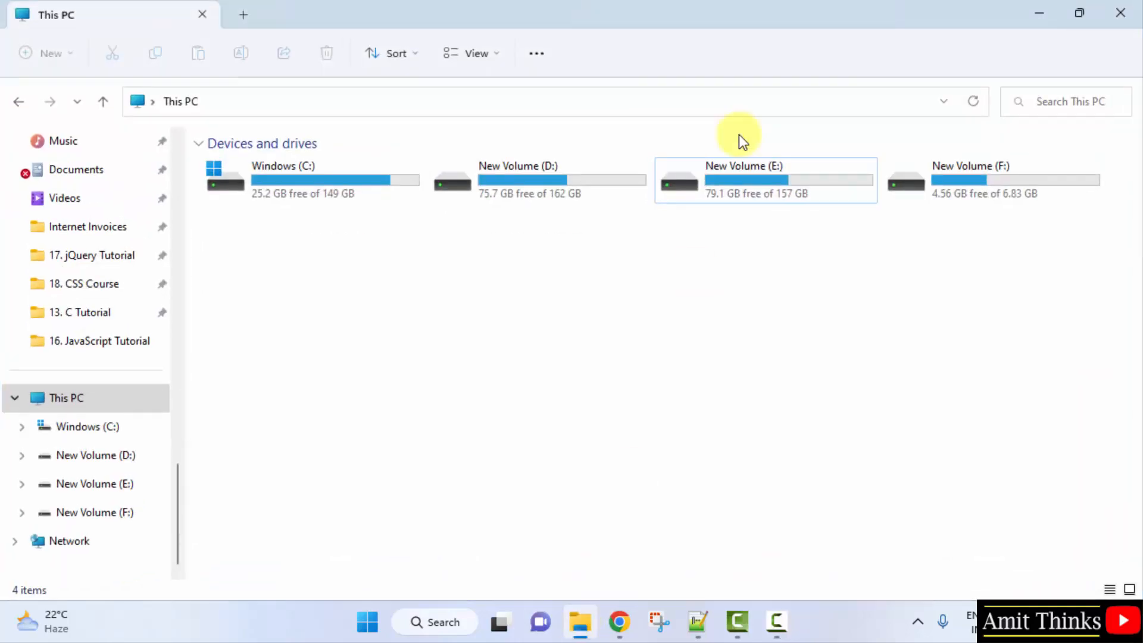
{"action": "double_click", "coordinate": [744, 180]}
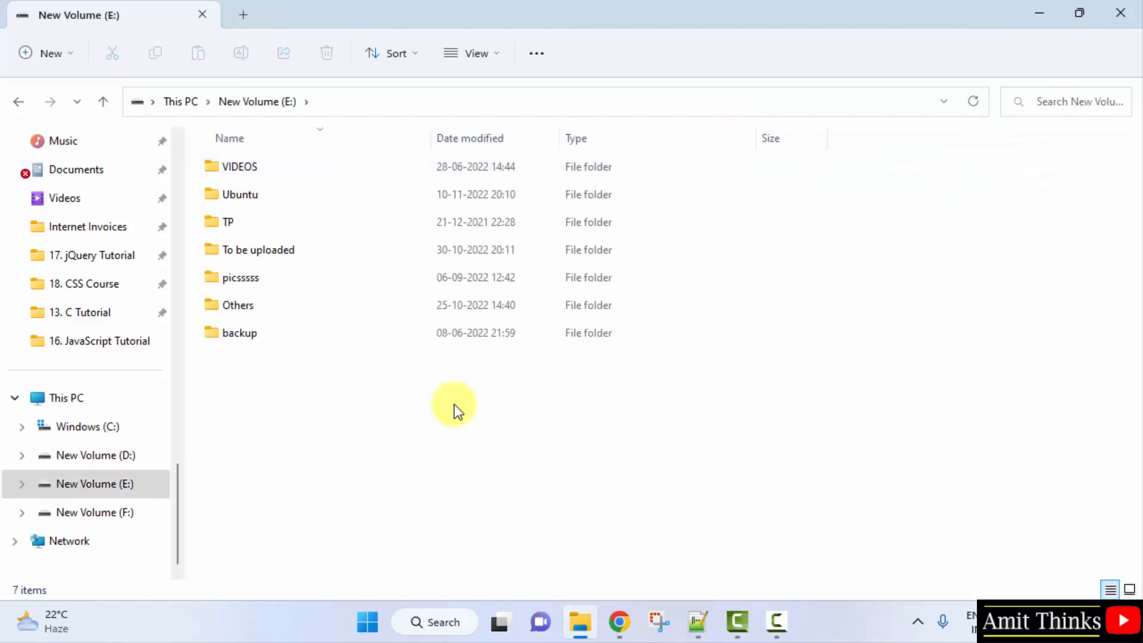
{"action": "right_click", "coordinate": [453, 405]}
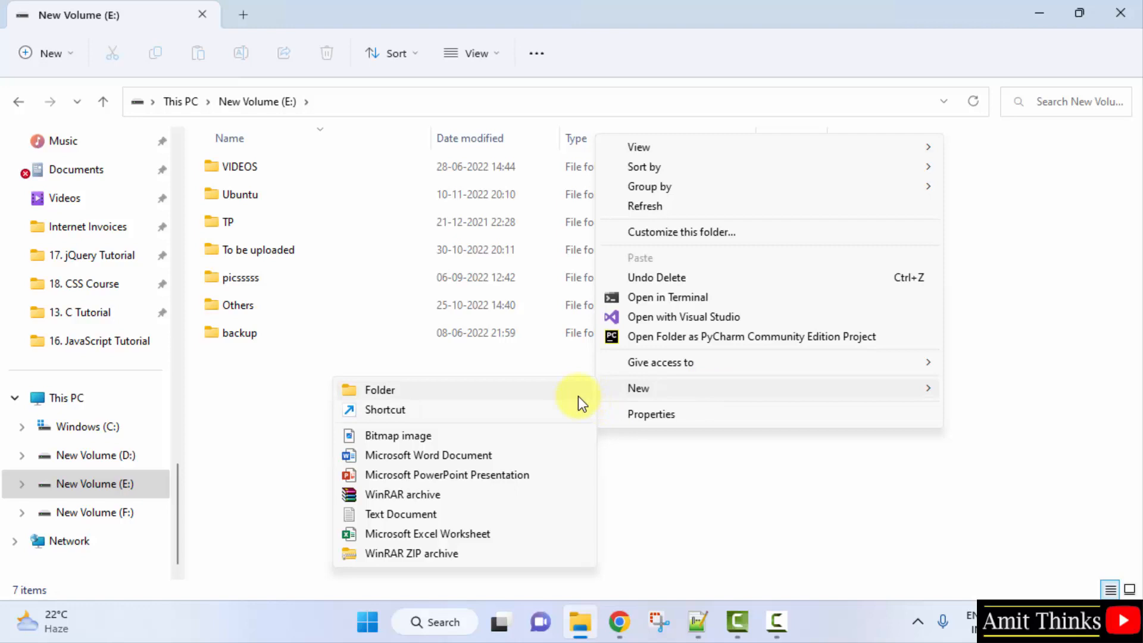
{"action": "left_click", "coordinate": [379, 390]}
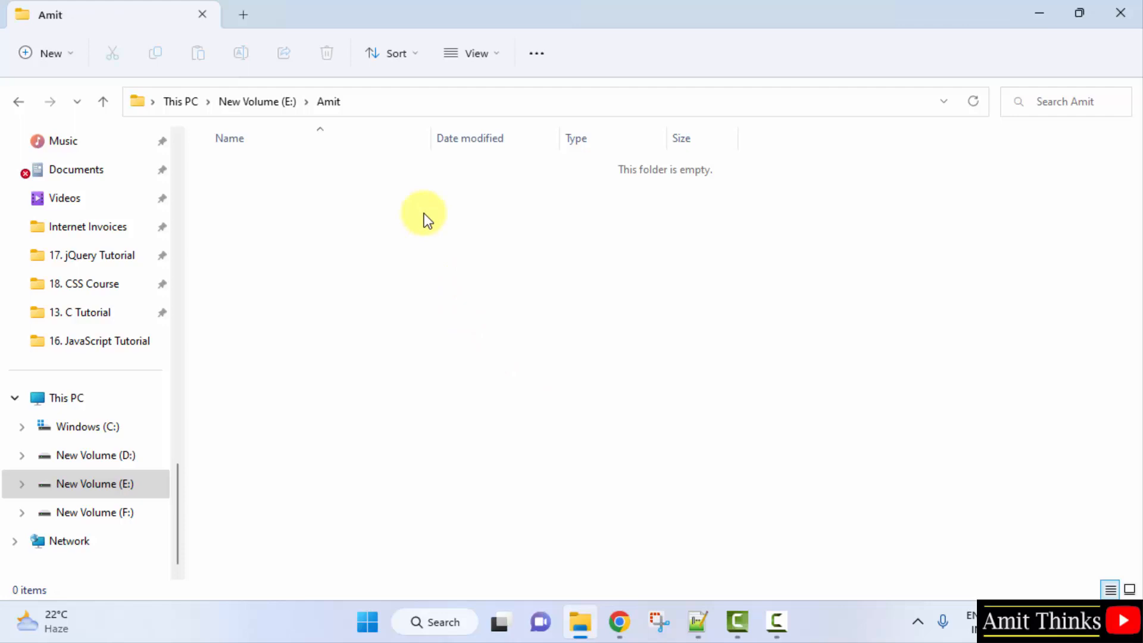
Step: Create an rxjsproject folder inside Amit and open it
{"action": "right_click", "coordinate": [423, 214]}
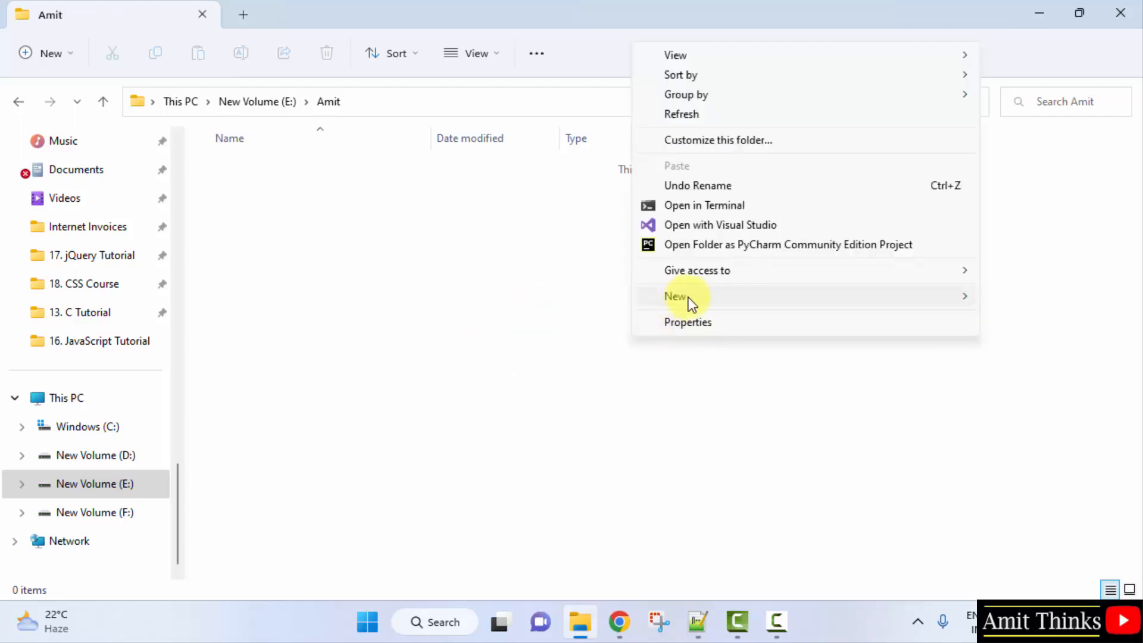
{"action": "left_click", "coordinate": [676, 296]}
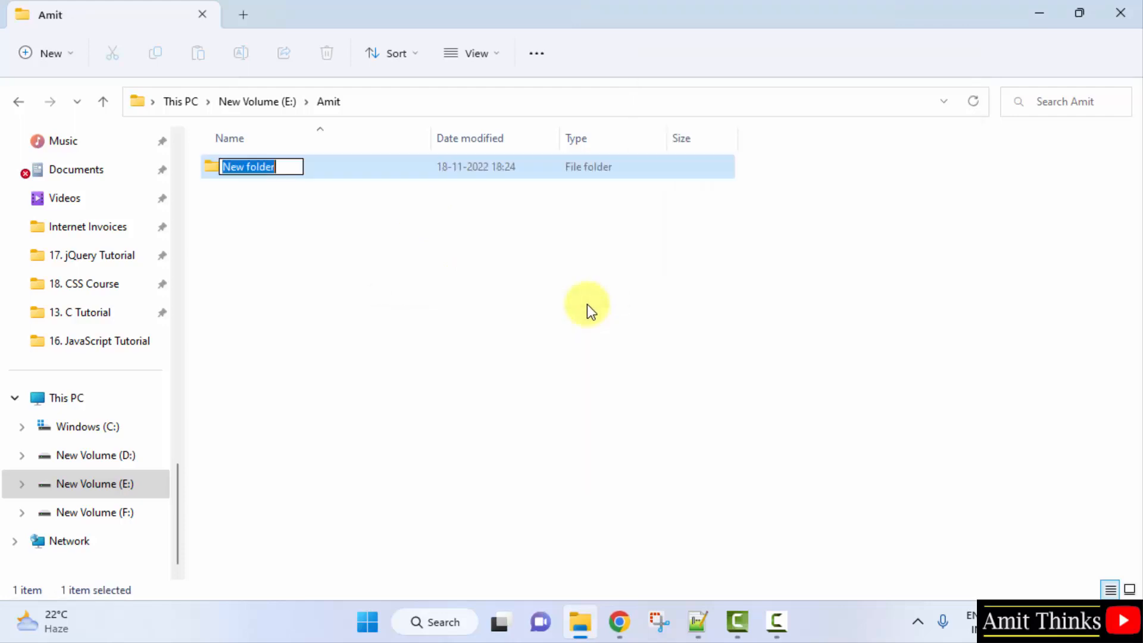
{"action": "type", "text": "rxjsproject"}
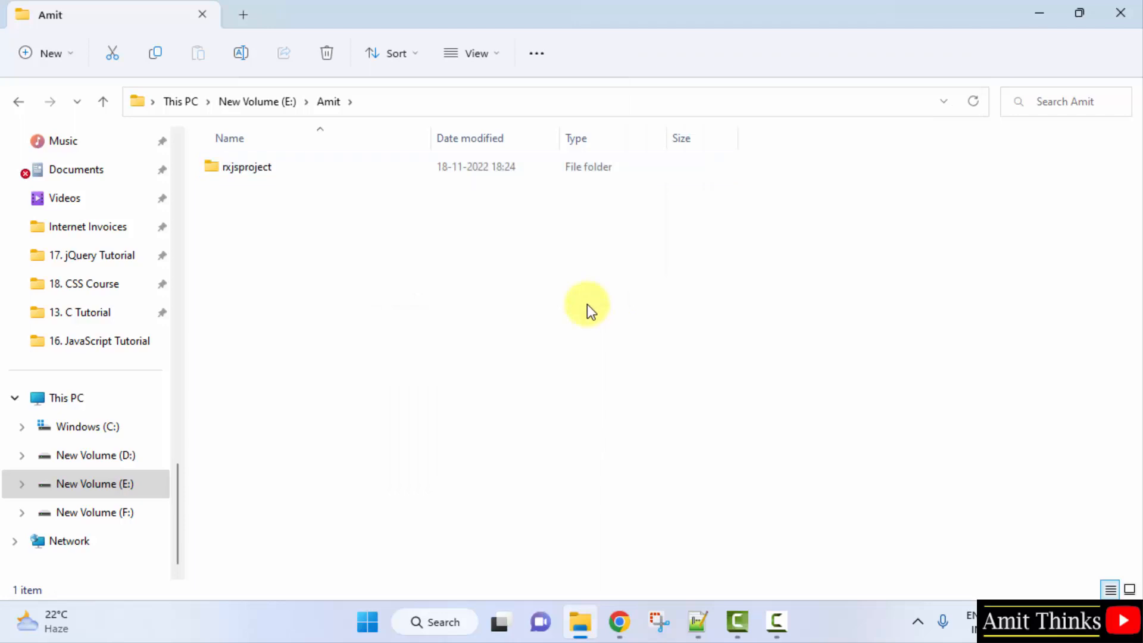
{"action": "double_click", "coordinate": [246, 167]}
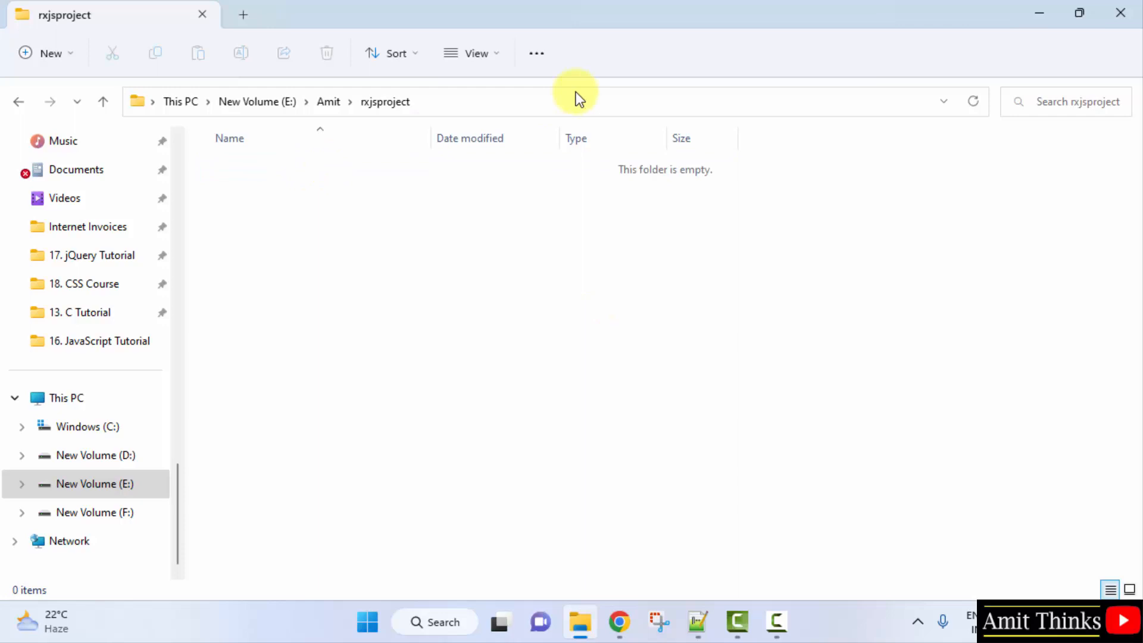
{"action": "left_click", "coordinate": [367, 622]}
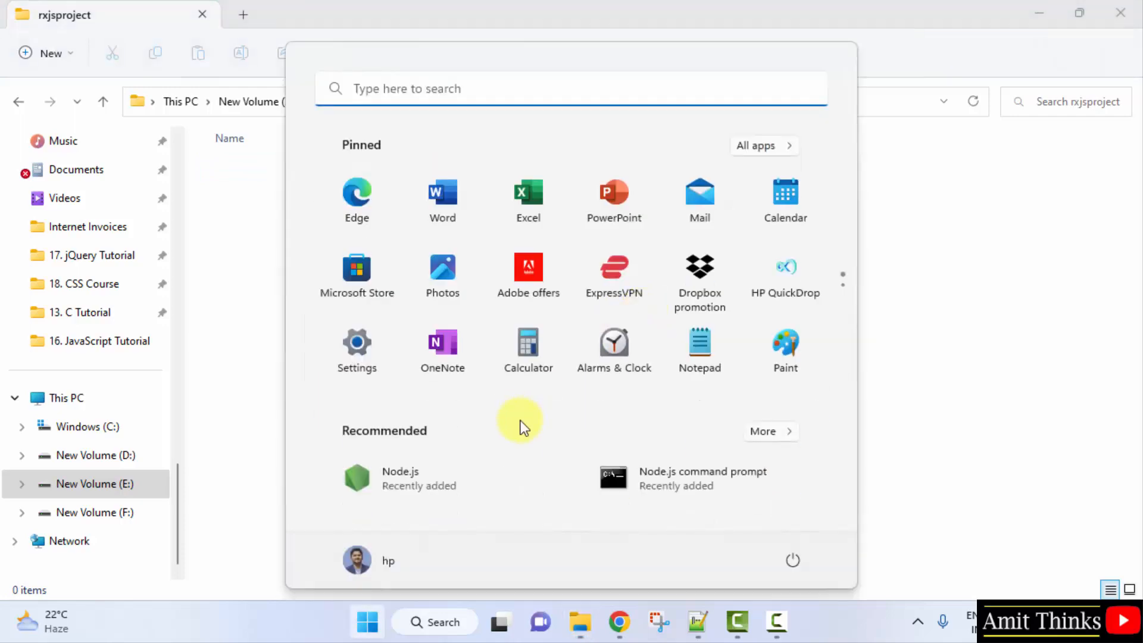
Step: Open a new Command Prompt and change directory to E:\Amit\rxjsproject
{"action": "type", "text": "cmd"}
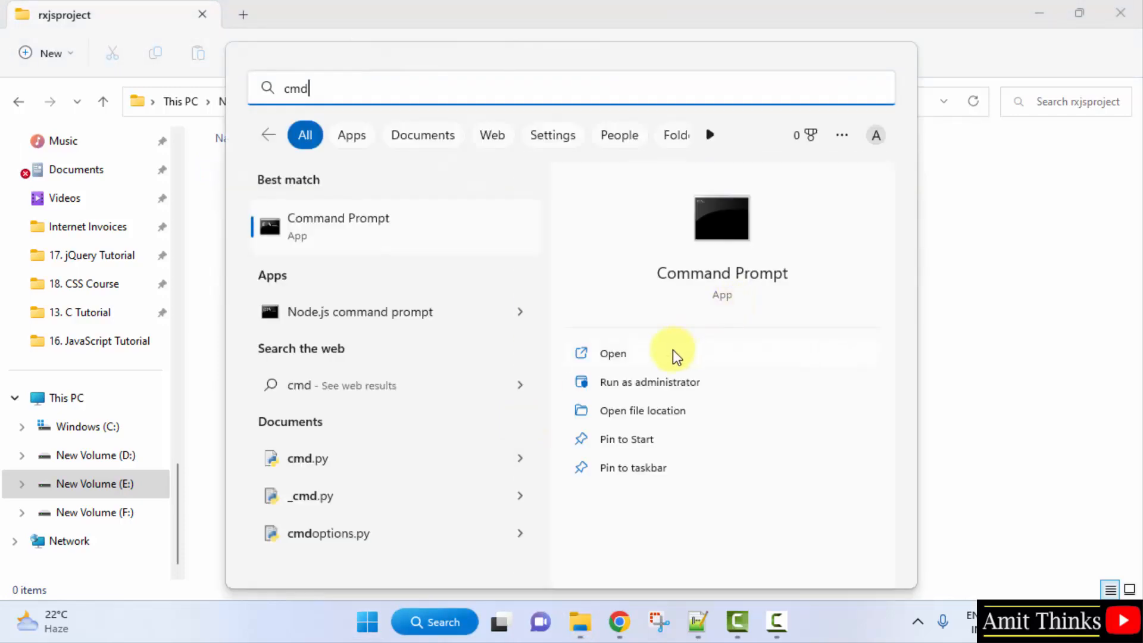
{"action": "left_click", "coordinate": [613, 353]}
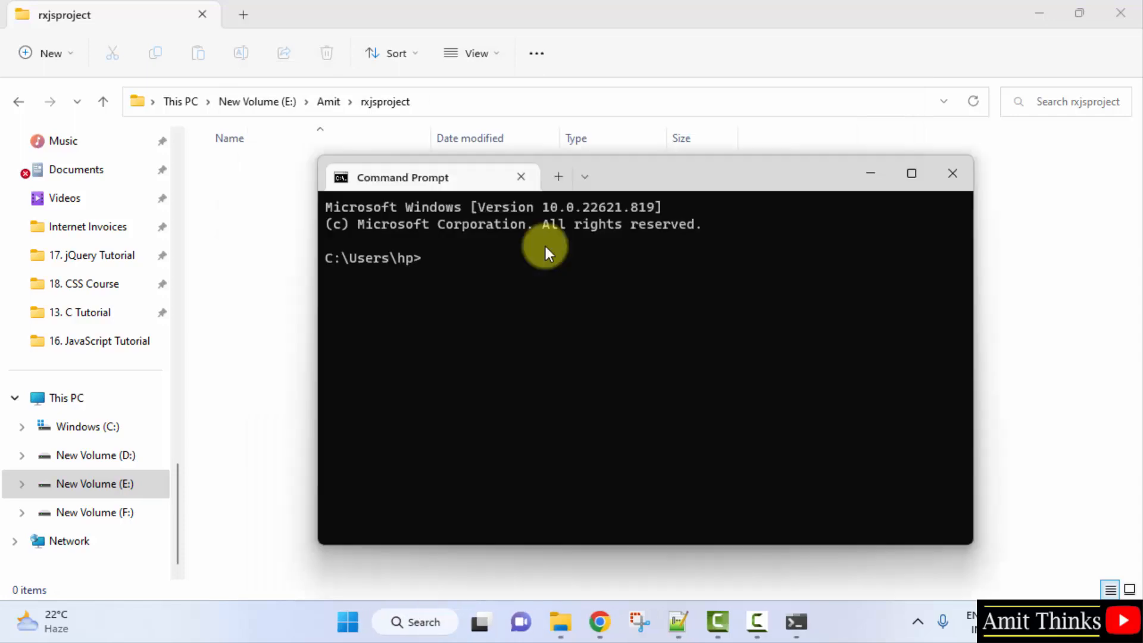
{"action": "mouse_move", "coordinate": [496, 275]}
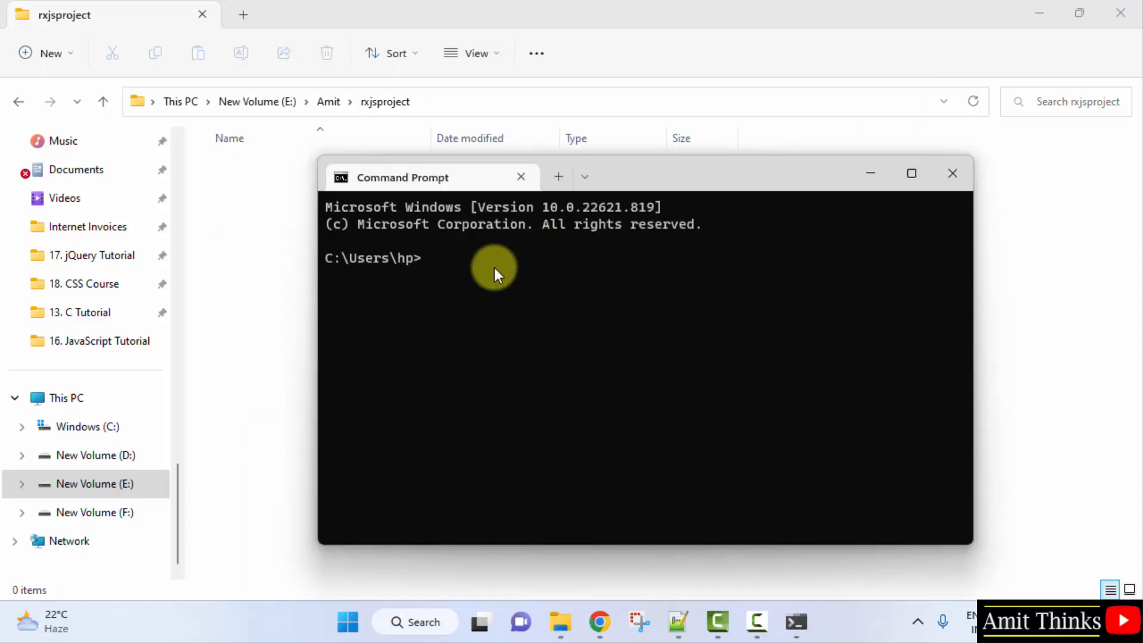
{"action": "type", "text": "E:"}
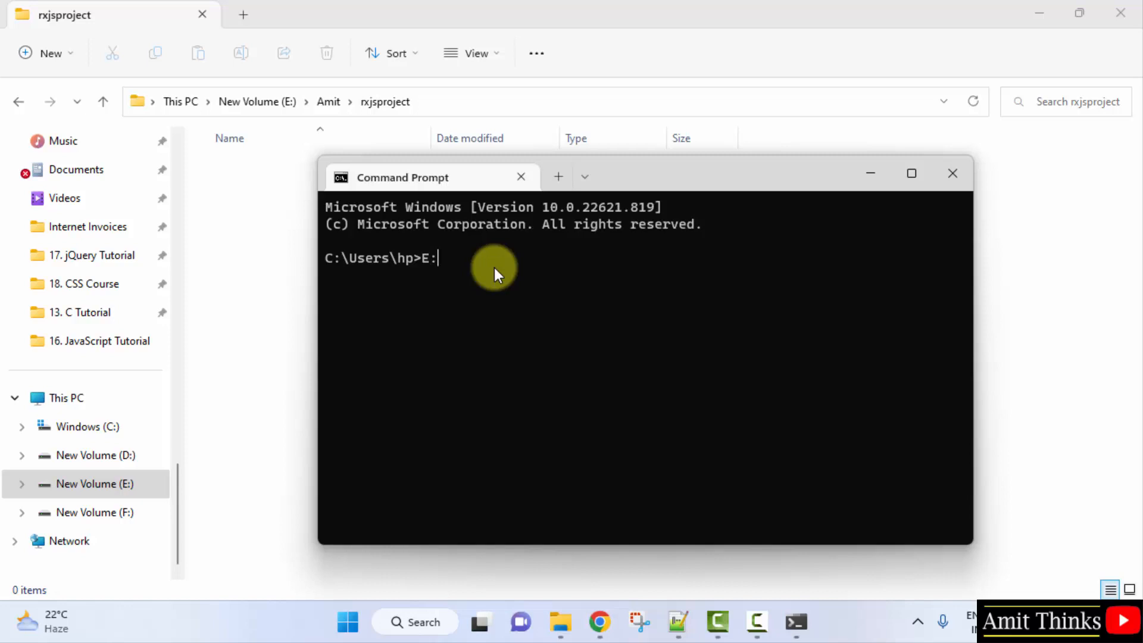
{"action": "key", "text": "Return"}
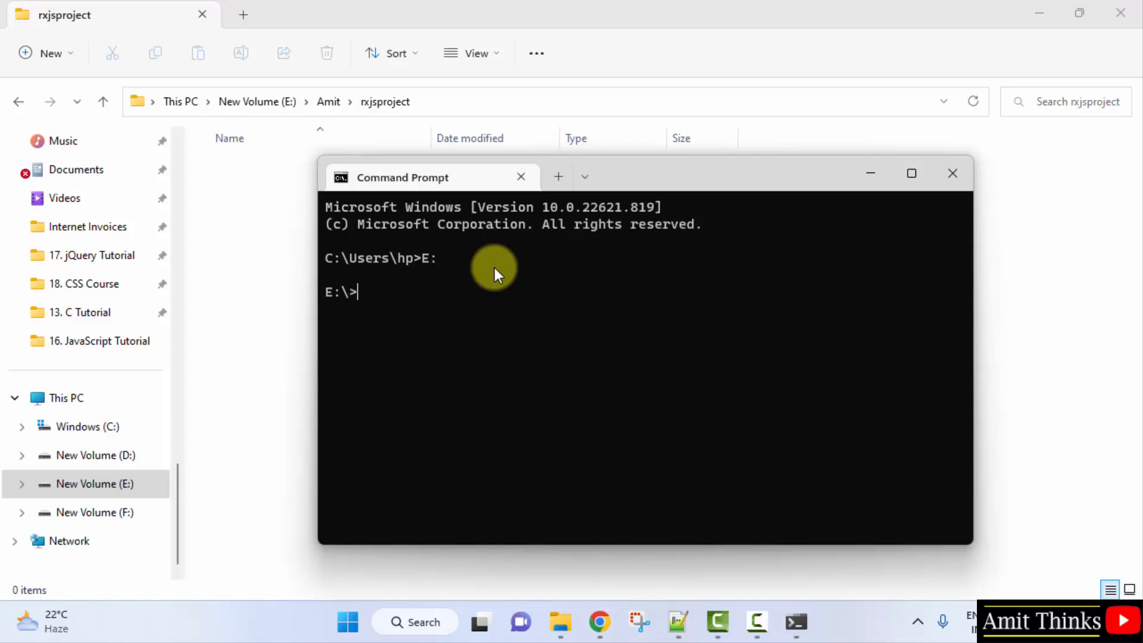
{"action": "type", "text": "cd Amit"}
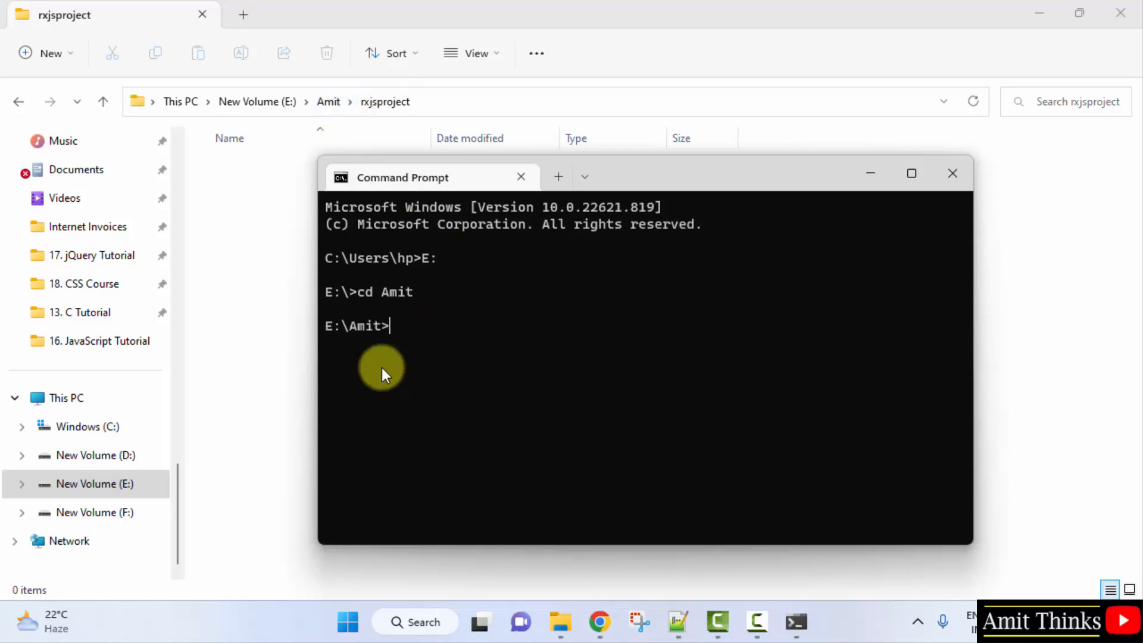
{"action": "type", "text": "cd"}
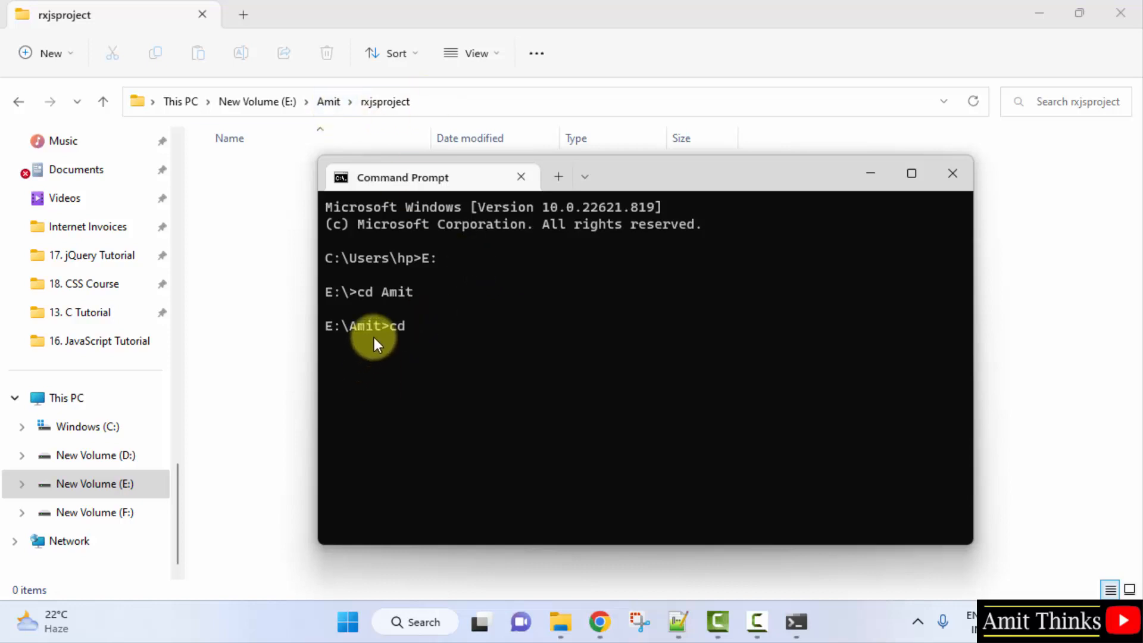
{"action": "type", "text": "exjsp"}
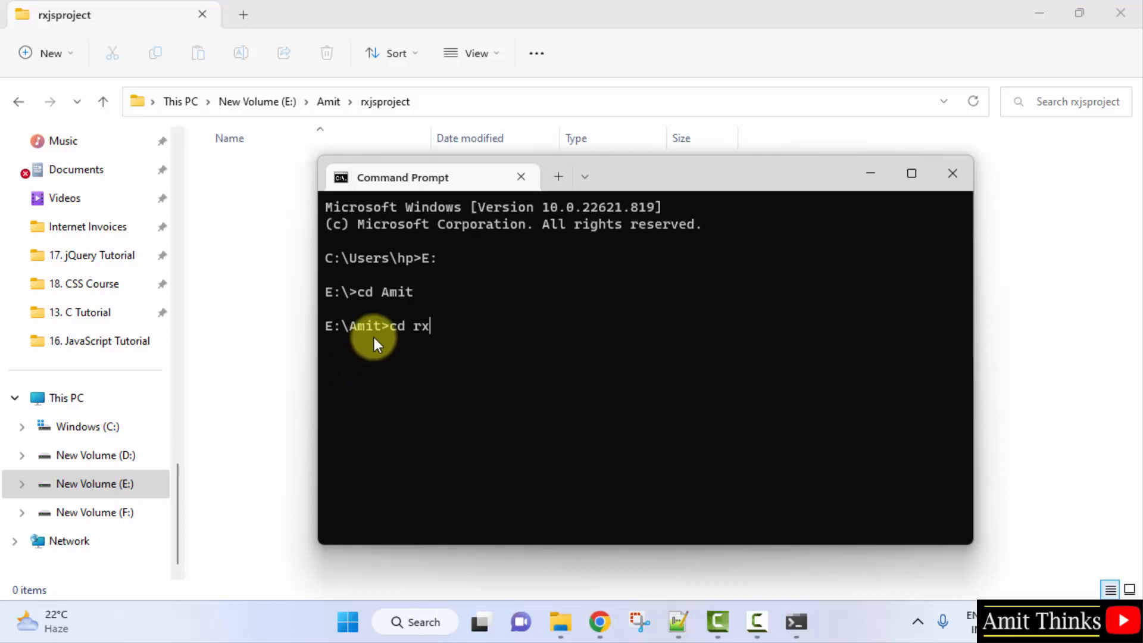
{"action": "type", "text": "jsproject"}
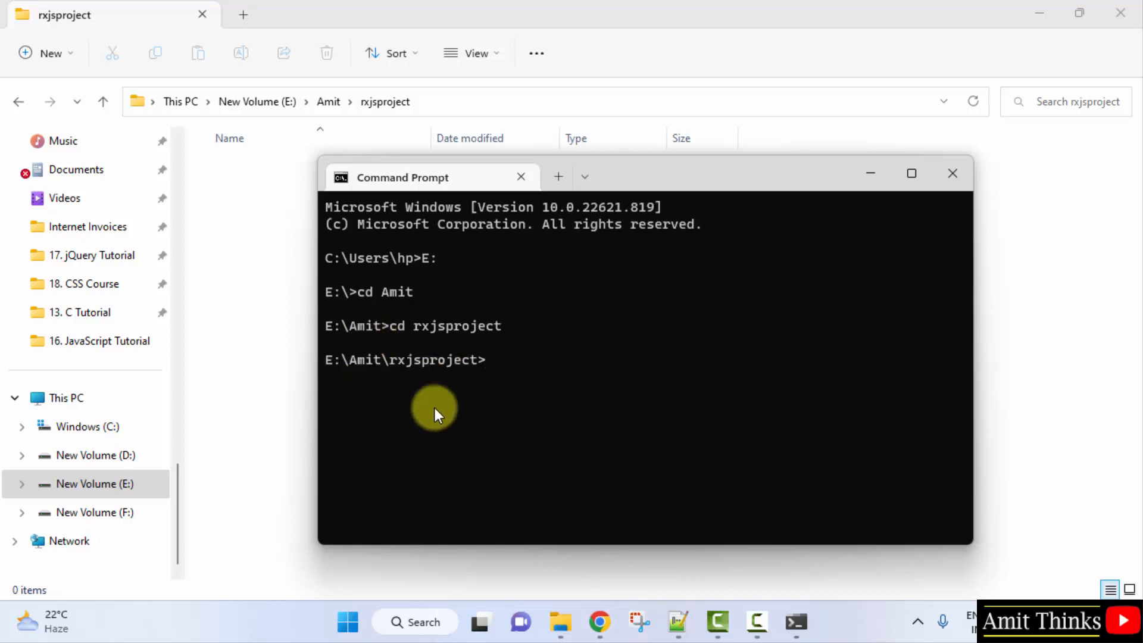
{"action": "mouse_move", "coordinate": [472, 377]}
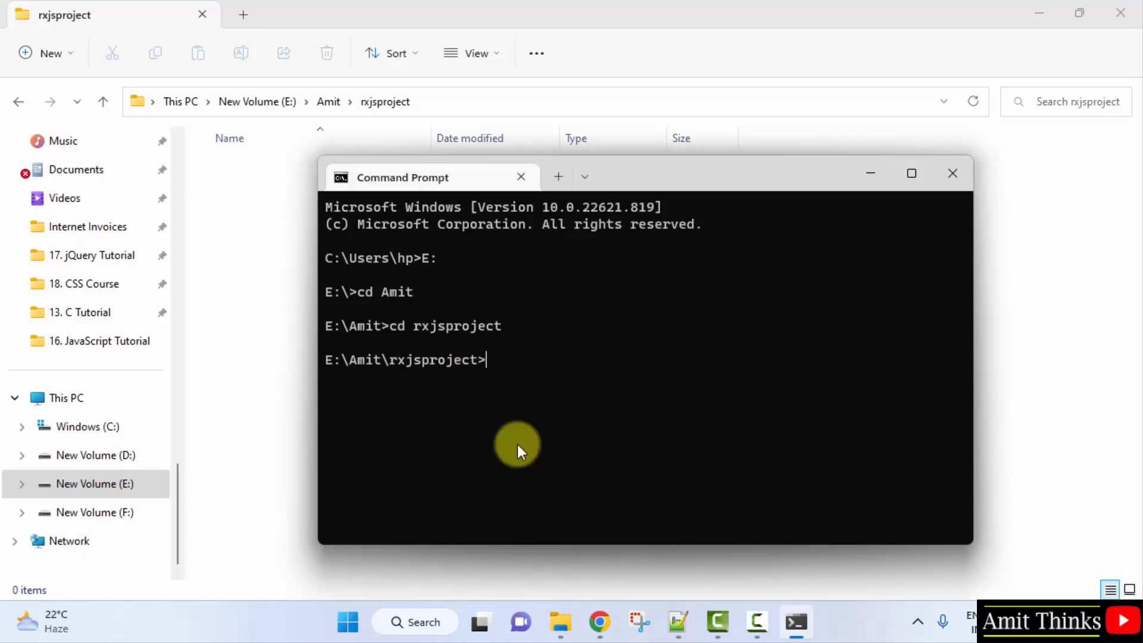
Step: Run npm init in rxjsproject, accepting the default package.json values
{"action": "type", "text": "npm in"}
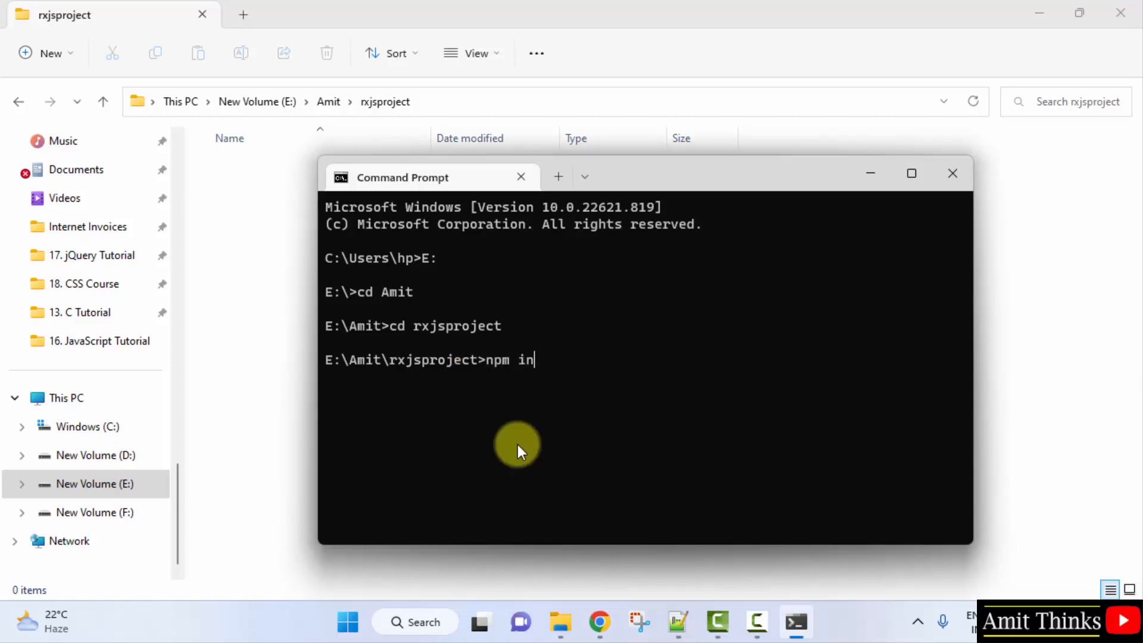
{"action": "type", "text": "it"}
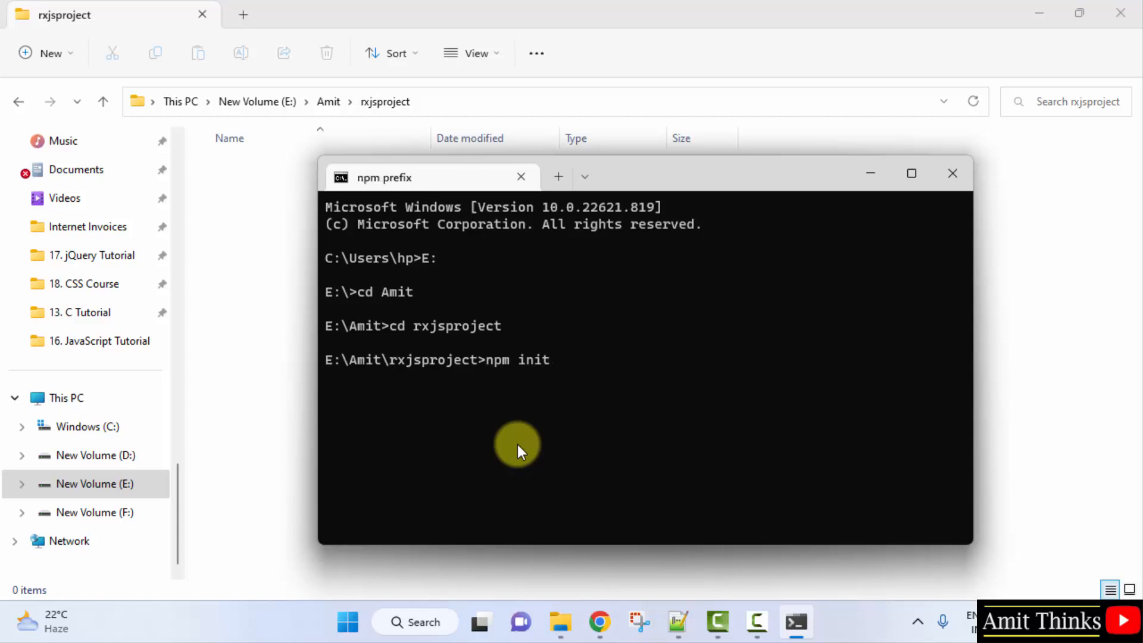
{"action": "key", "text": "Return"}
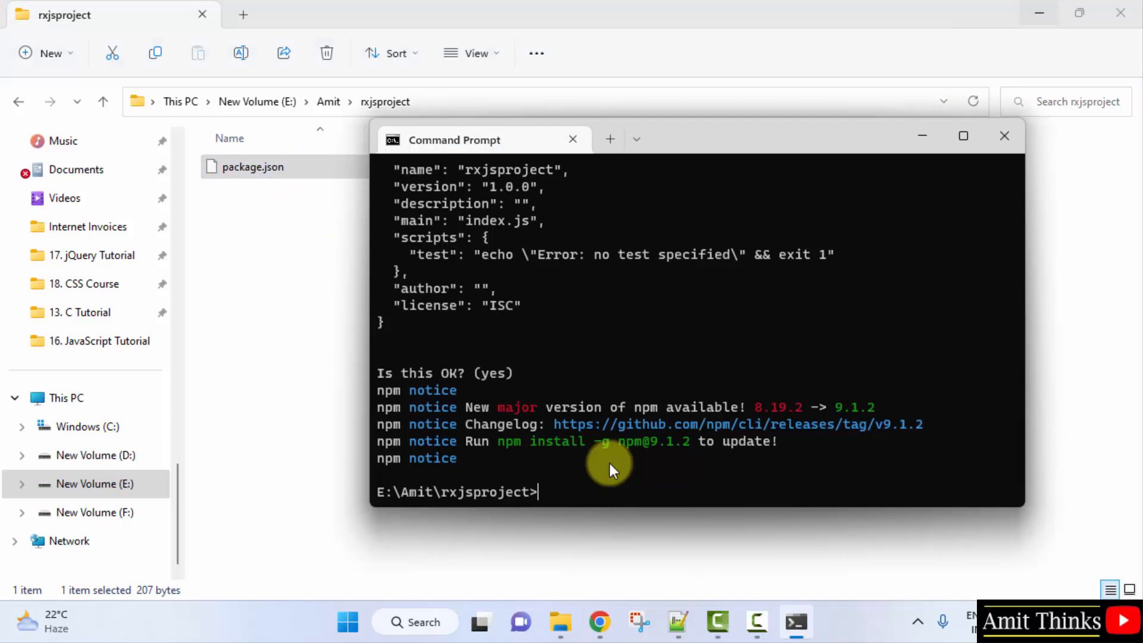
{"action": "mouse_move", "coordinate": [669, 149]}
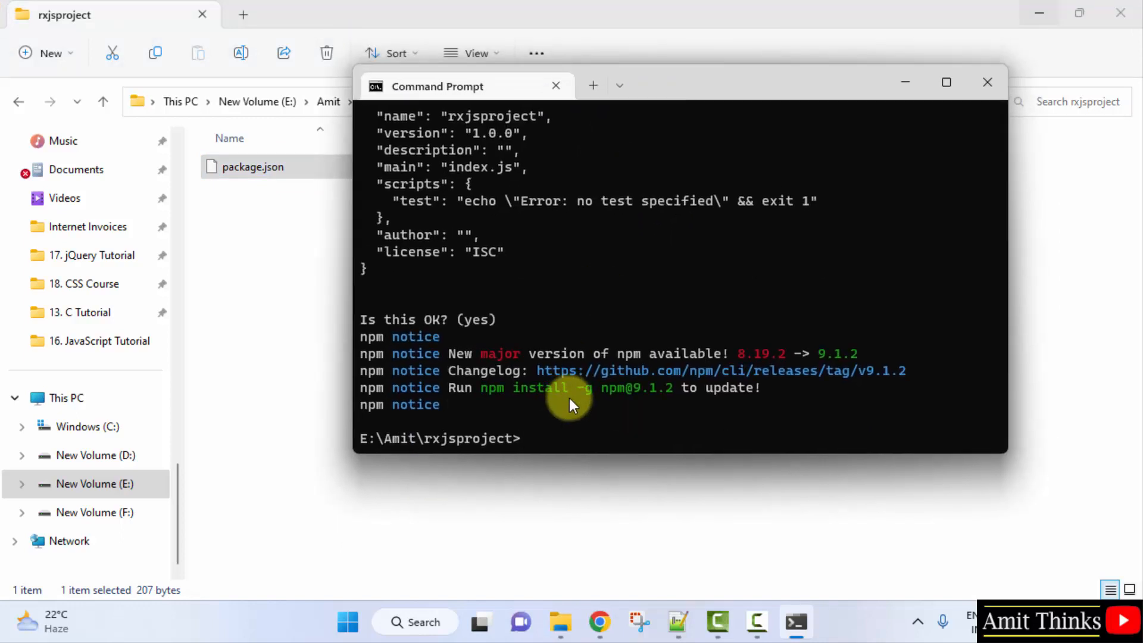
Step: Run npm install --save-dev rxjs to add RxJS as a dev dependency
{"action": "type", "text": "npm install ---save-dev rxjs"}
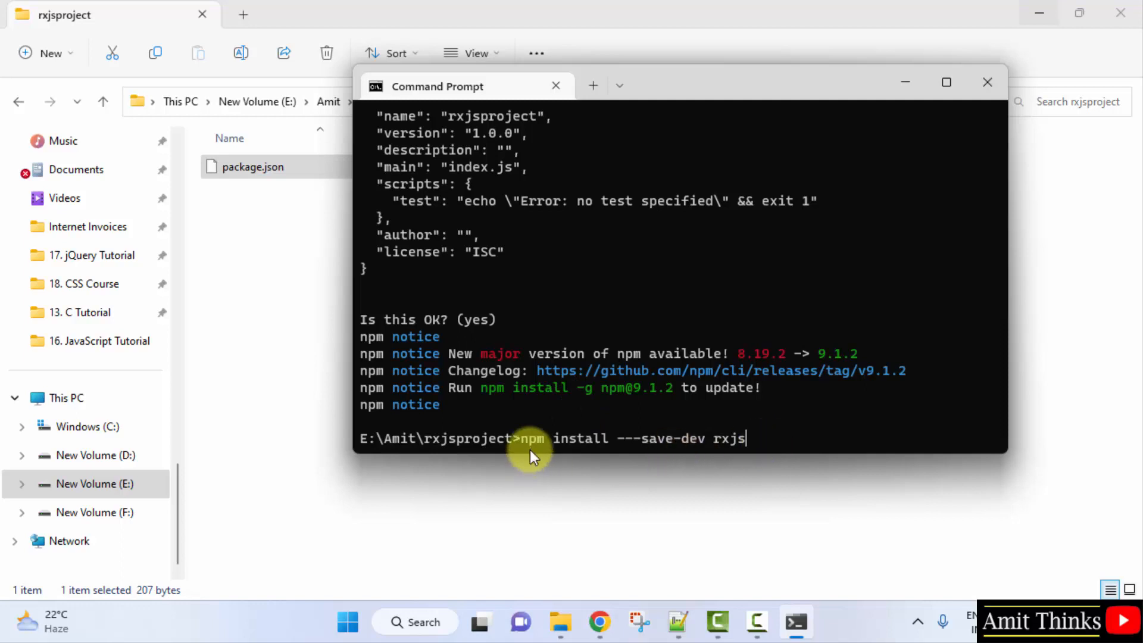
{"action": "mouse_move", "coordinate": [689, 446]}
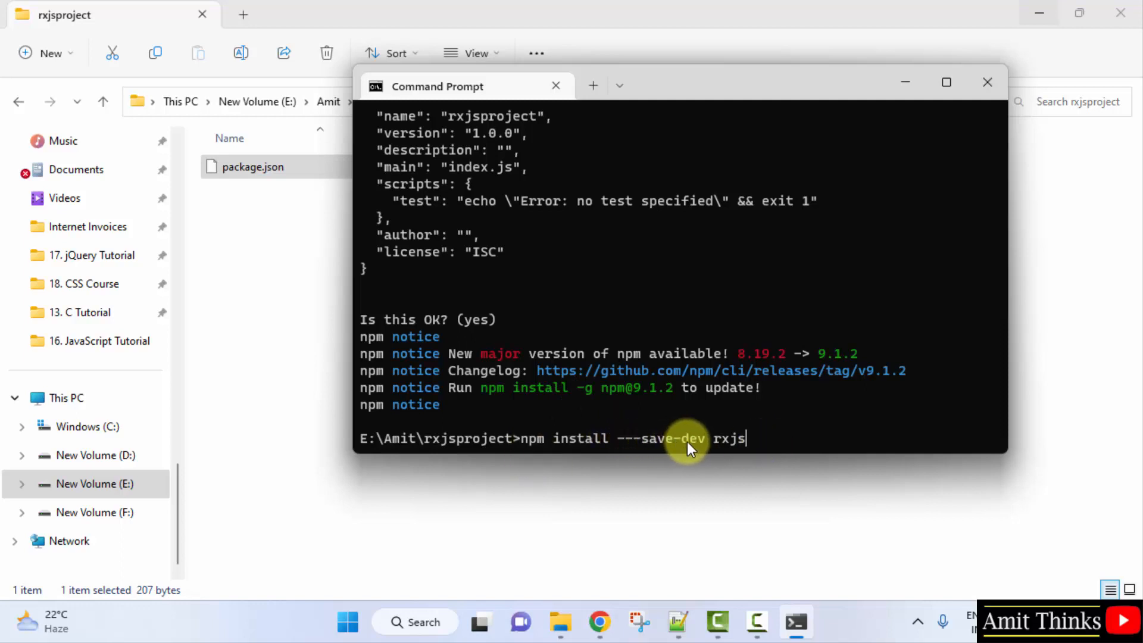
{"action": "mouse_move", "coordinate": [751, 445]}
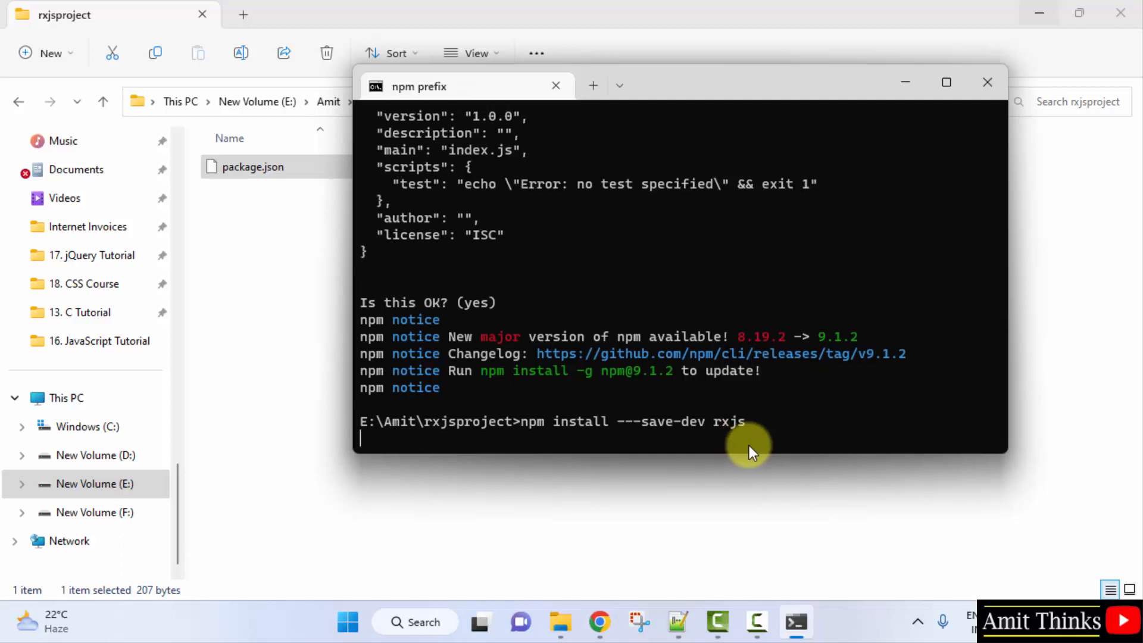
{"action": "key", "text": "Return"}
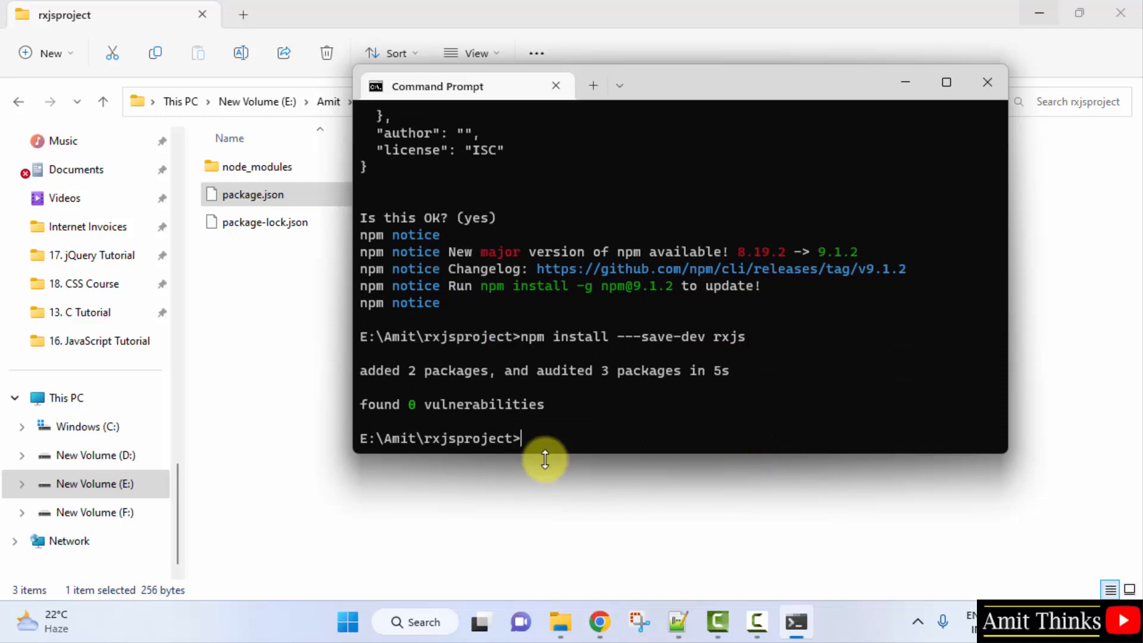
{"action": "mouse_move", "coordinate": [587, 438]}
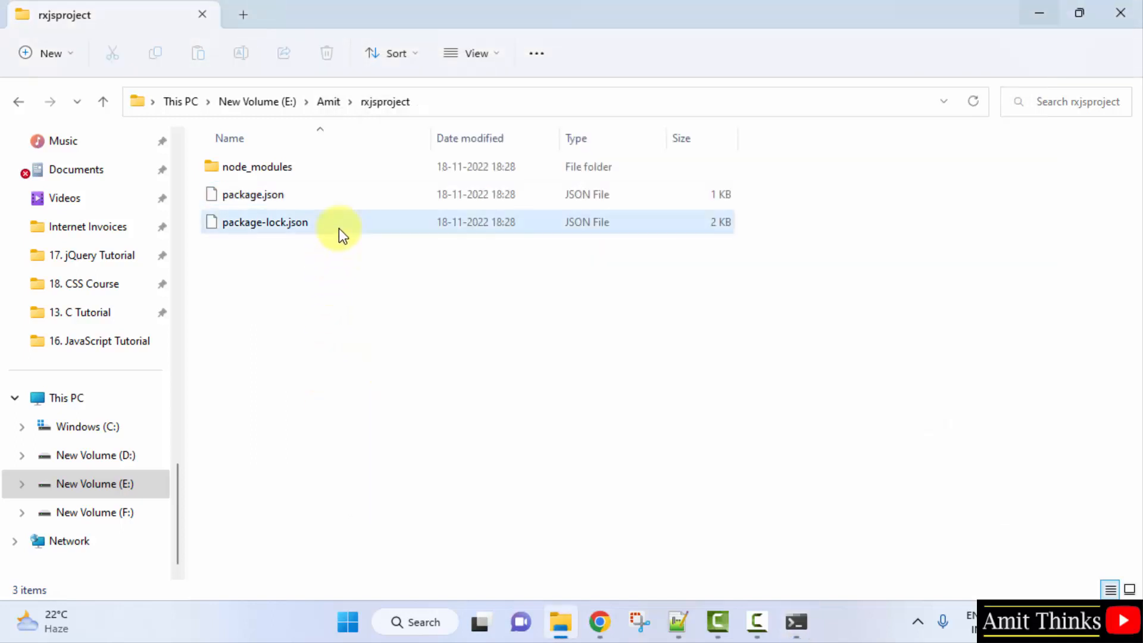
Step: Bring File Explorer forward to view node_modules, package.json and package-lock.json in rxjsproject
{"action": "left_click", "coordinate": [264, 223]}
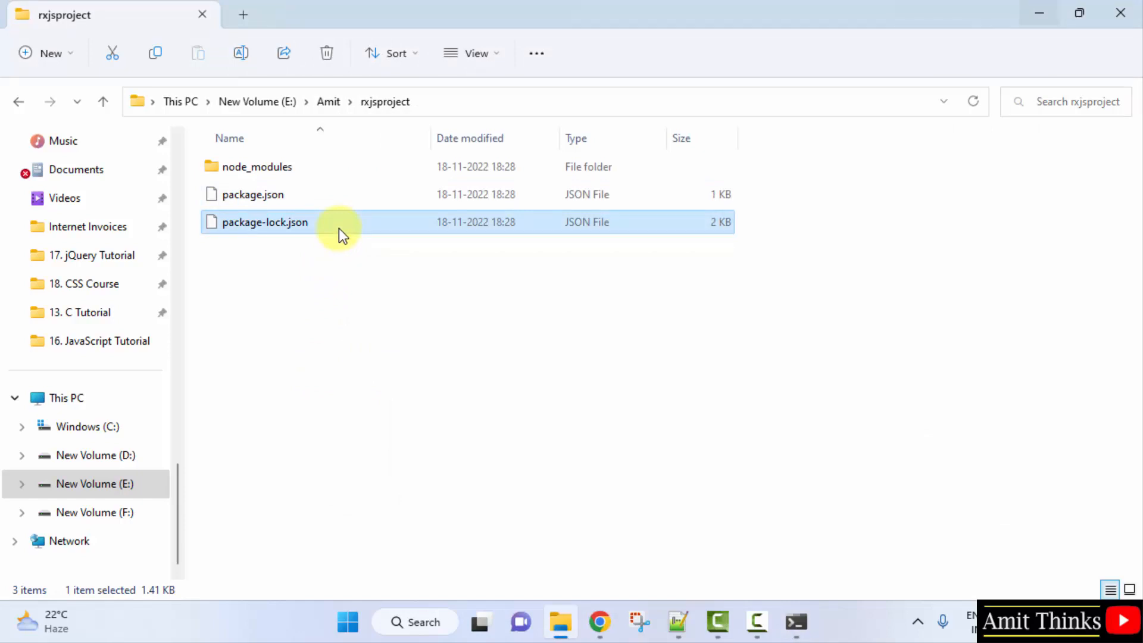
{"action": "mouse_move", "coordinate": [686, 431]}
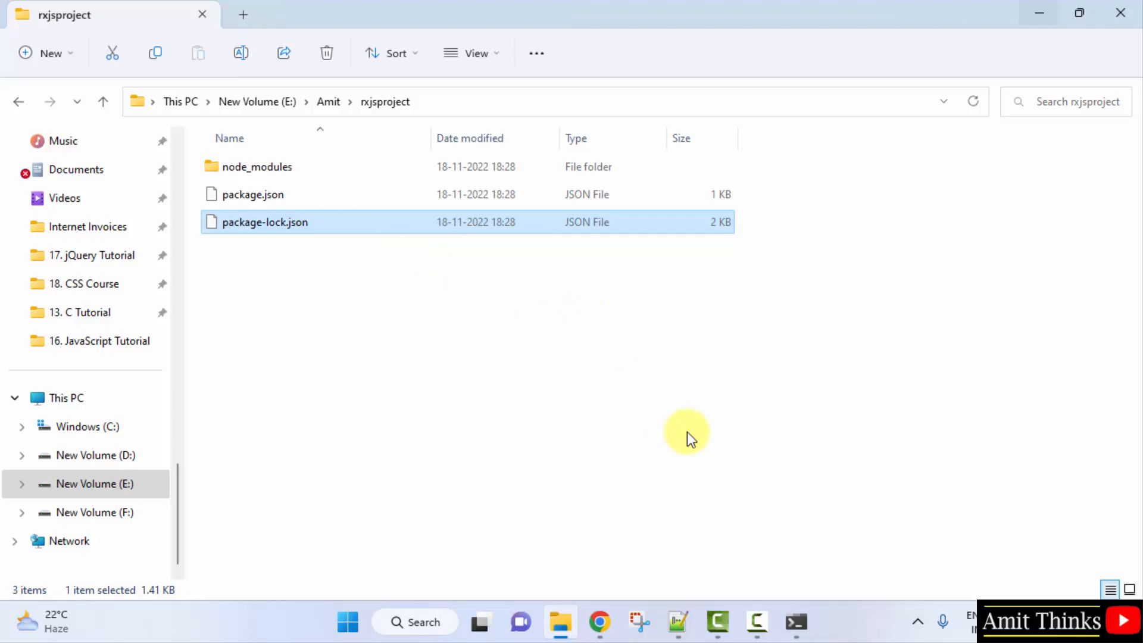